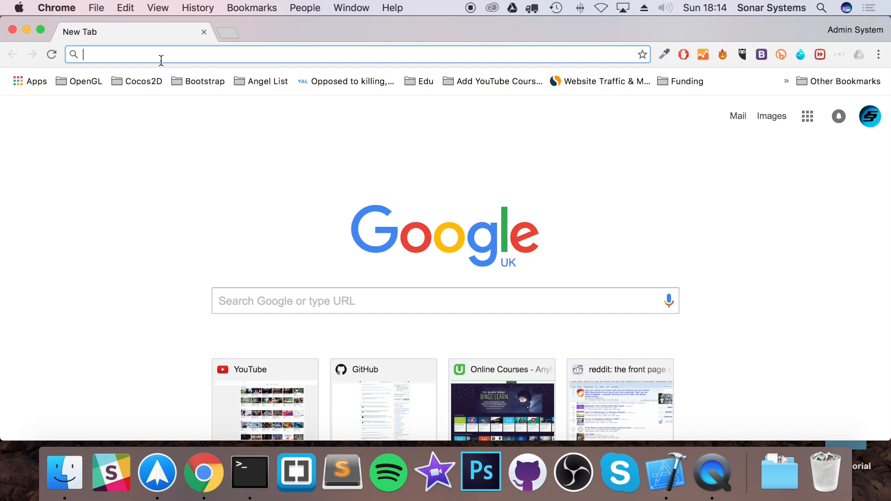
Find the Homebrew site via a Google search and select its install command.
{"action": "type", "text": "hombrew"}
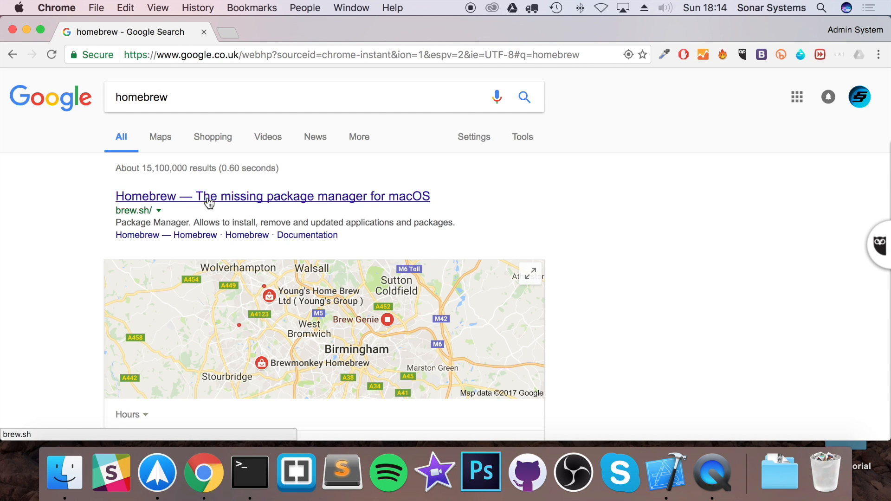
{"action": "left_click", "coordinate": [272, 196]}
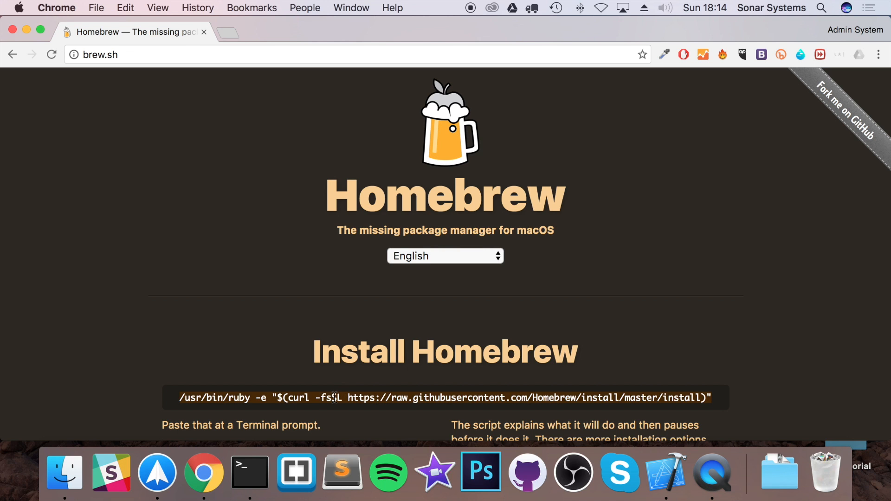
{"action": "left_click", "coordinate": [126, 8]}
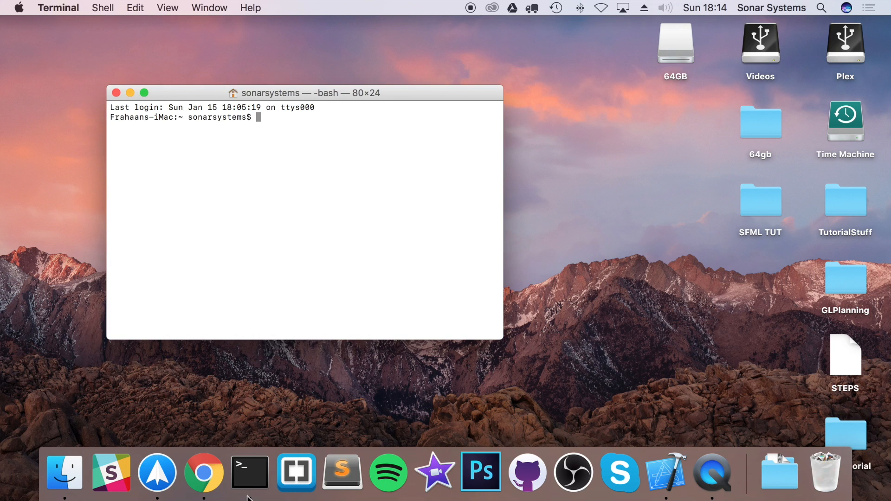
Run the Homebrew install script in a new Terminal window, confirming and entering the password.
{"action": "right_click", "coordinate": [253, 185]}
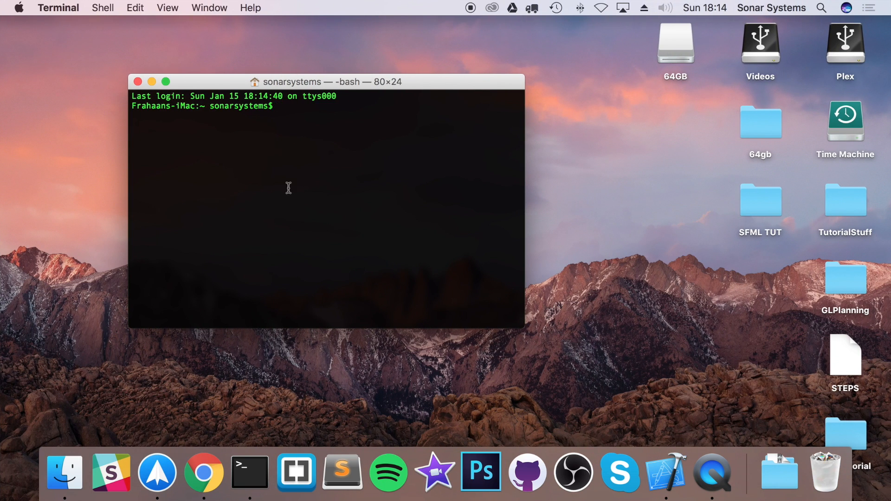
{"action": "type", "text": "/usr/bin/ruby -e \"$(curl -fsSL https://raw.githubusercontent.com/Homebrew/install/master/install)\""}
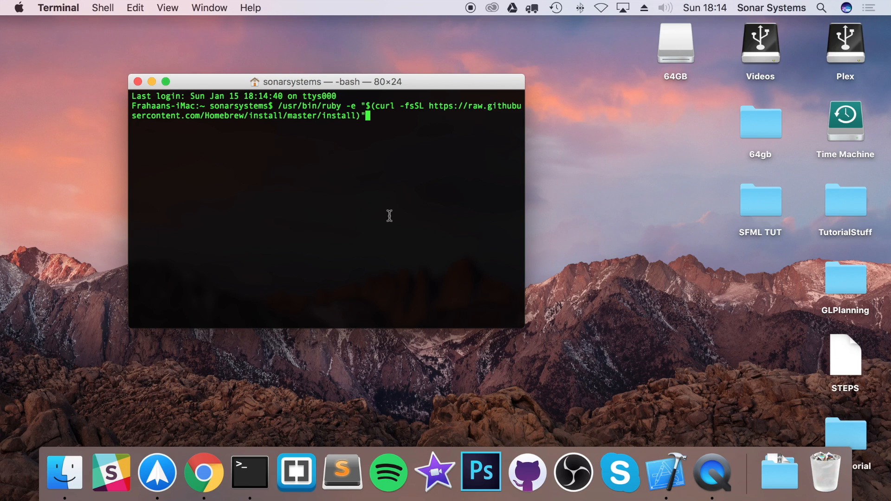
{"action": "key", "text": "return"}
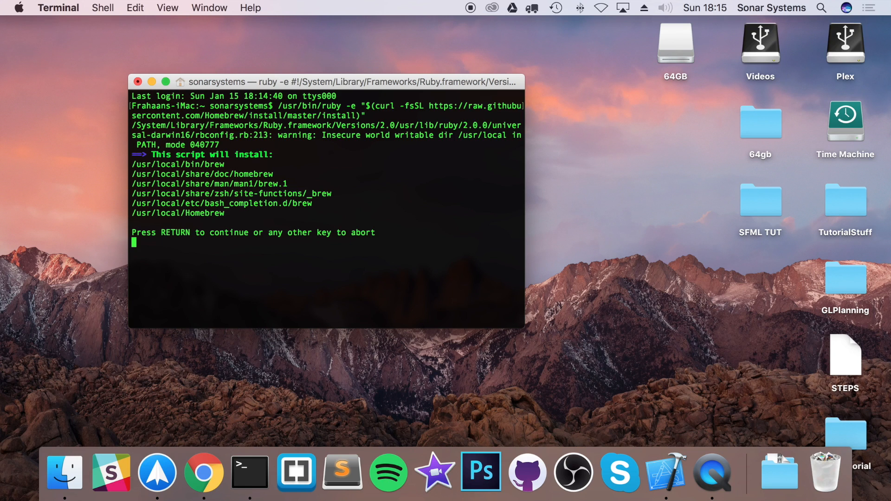
{"action": "key", "text": "Return"}
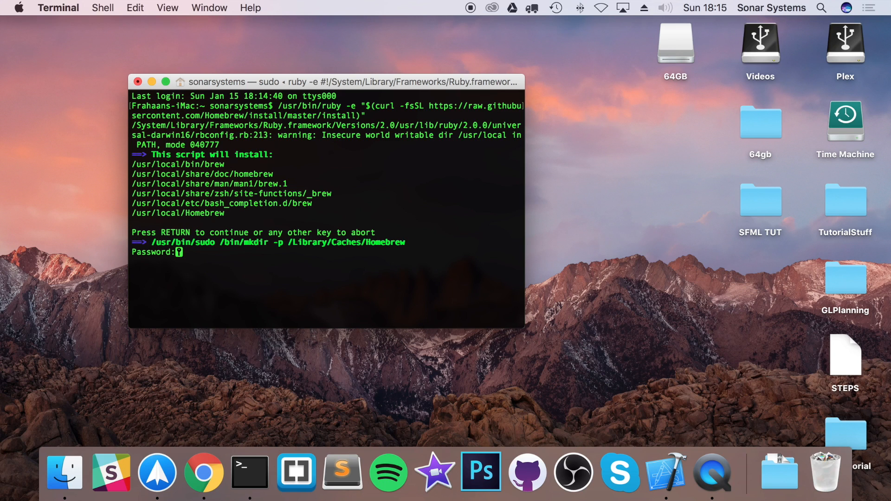
{"action": "key", "text": "Return"}
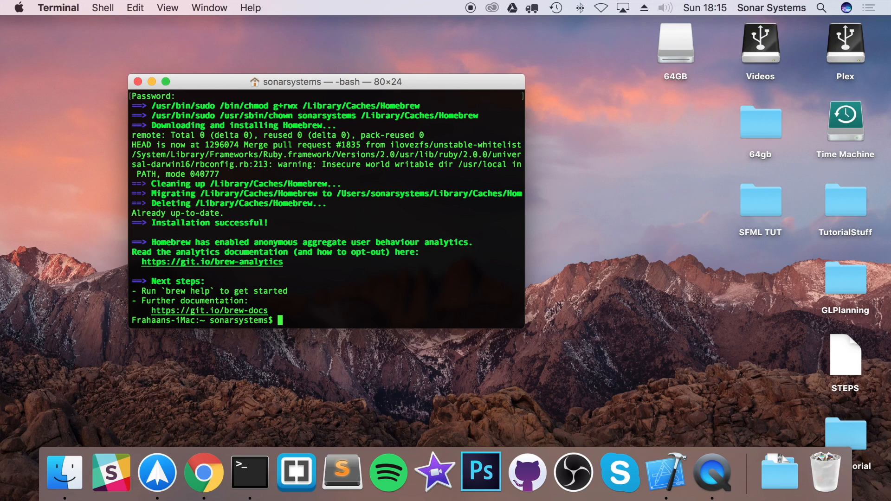
Enter brew install sfml at the Terminal prompt.
{"action": "type", "text": "brew ins"}
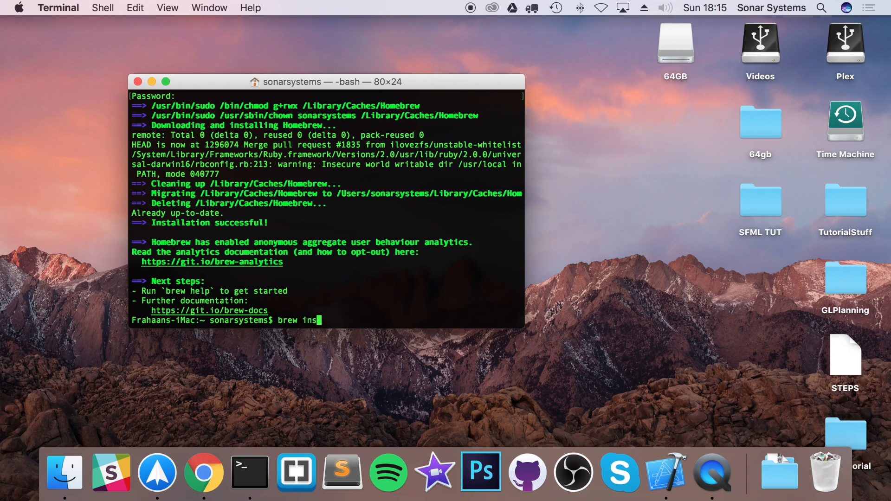
{"action": "type", "text": "tall sfml"}
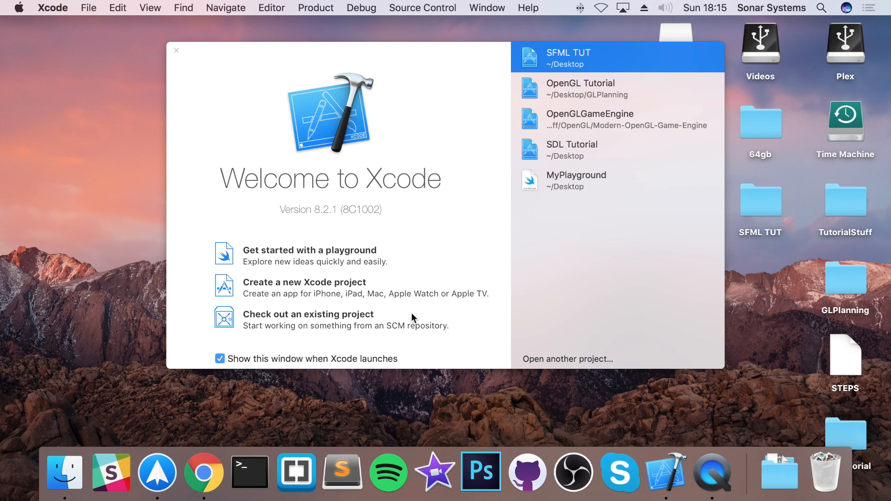
{"action": "mouse_move", "coordinate": [292, 292]}
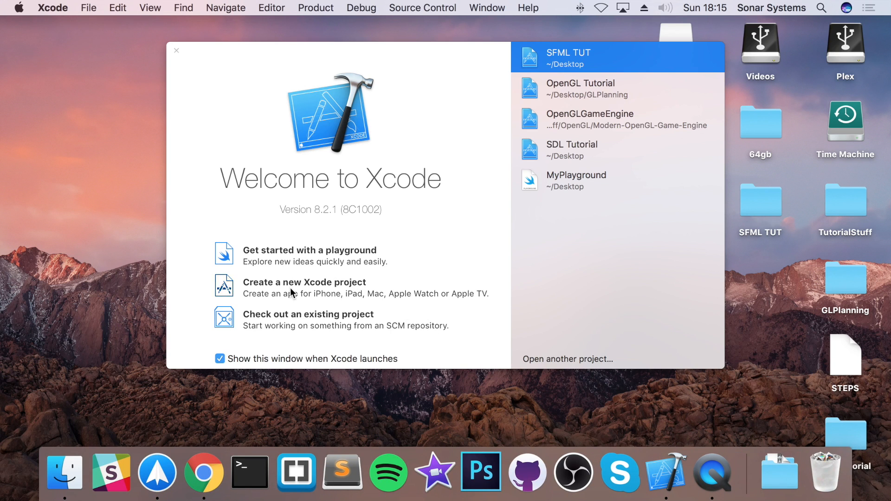
Start a new Xcode project from the welcome window.
{"action": "left_click", "coordinate": [304, 283]}
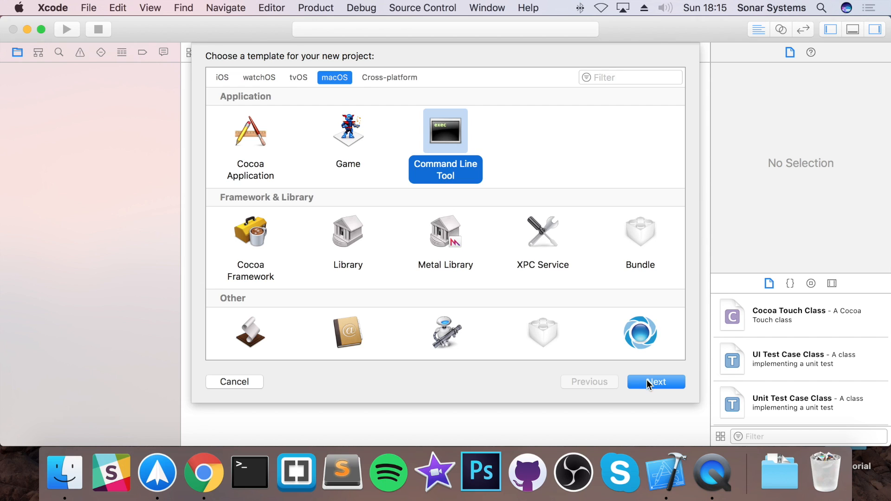
Create a C++ Command Line Tool project named 'SFML Tutorial' on the Desktop.
{"action": "left_click", "coordinate": [656, 382]}
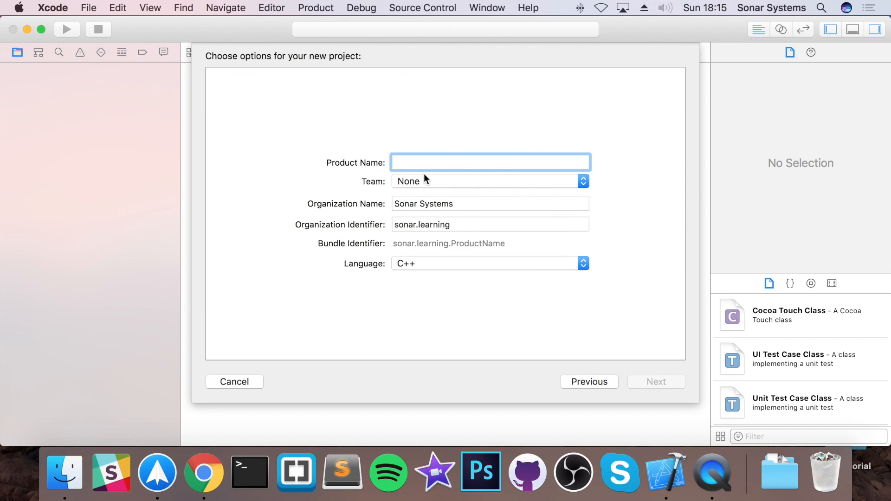
{"action": "type", "text": "SFML Tutor"}
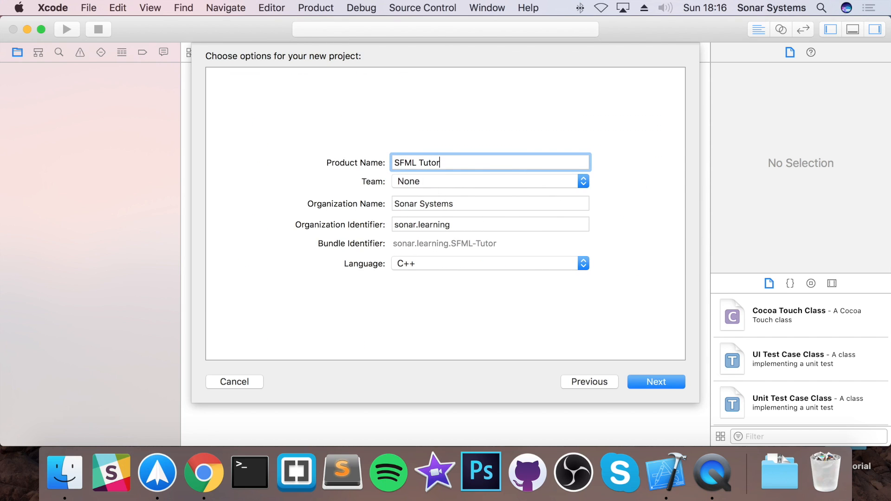
{"action": "type", "text": "ial"}
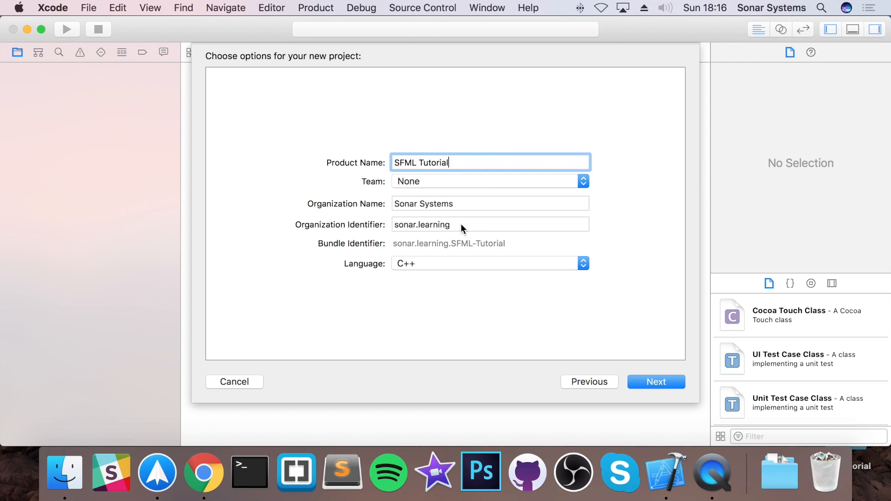
{"action": "mouse_move", "coordinate": [401, 211]}
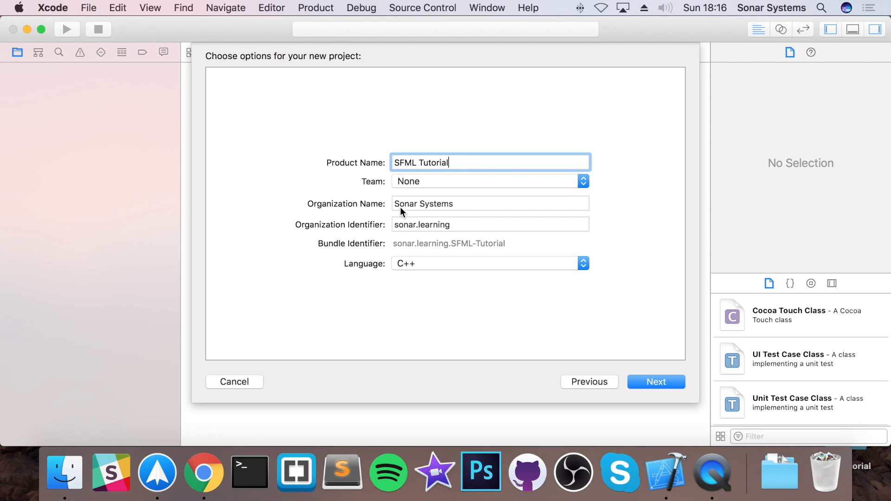
{"action": "mouse_move", "coordinate": [427, 243]}
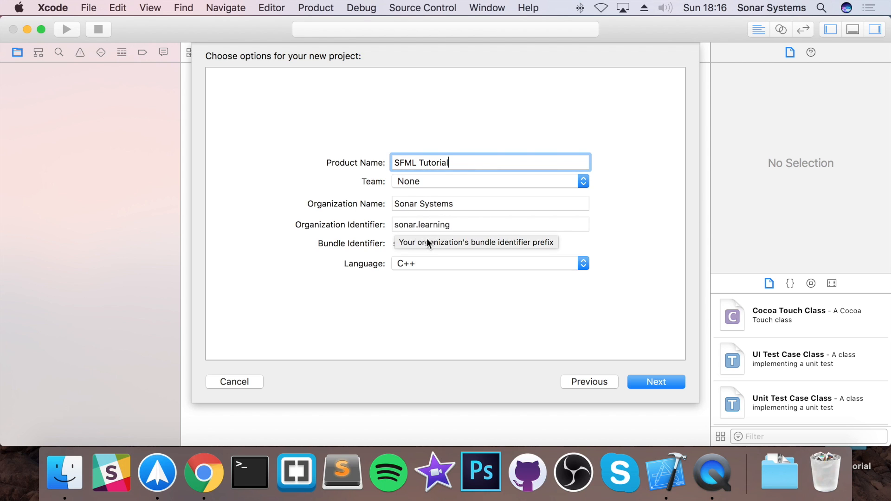
{"action": "left_click", "coordinate": [490, 263]}
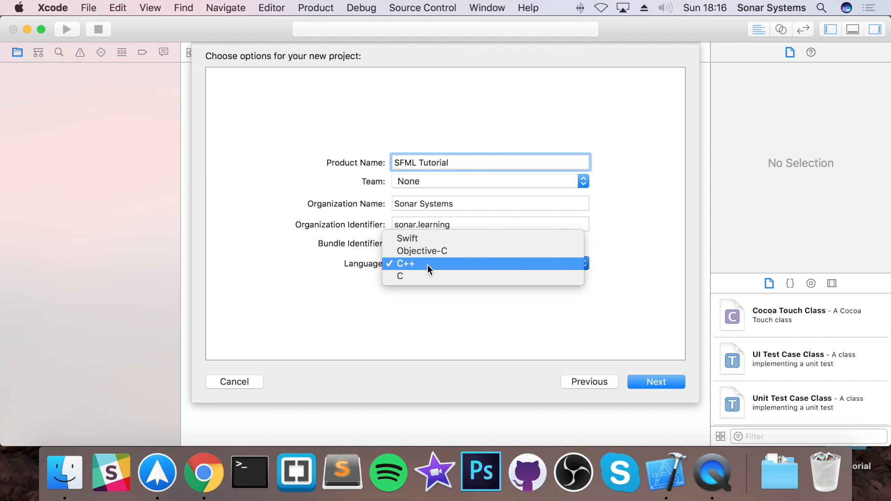
{"action": "left_click", "coordinate": [404, 263]}
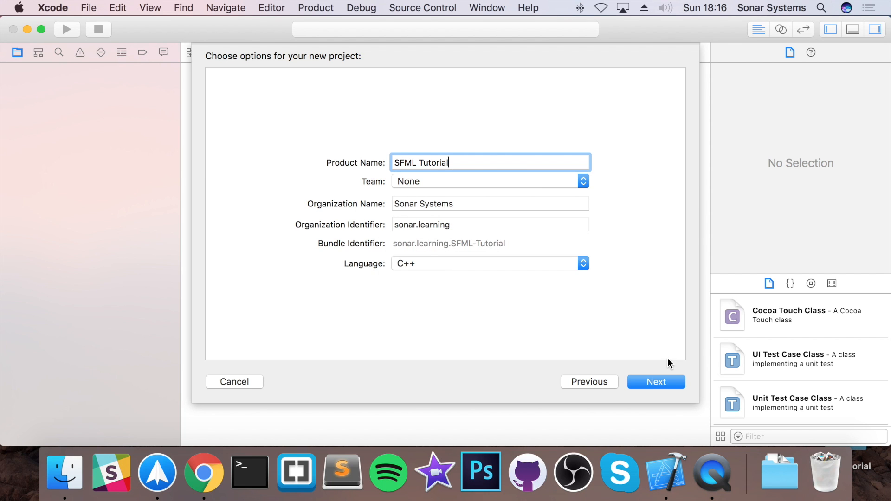
{"action": "left_click", "coordinate": [655, 381]}
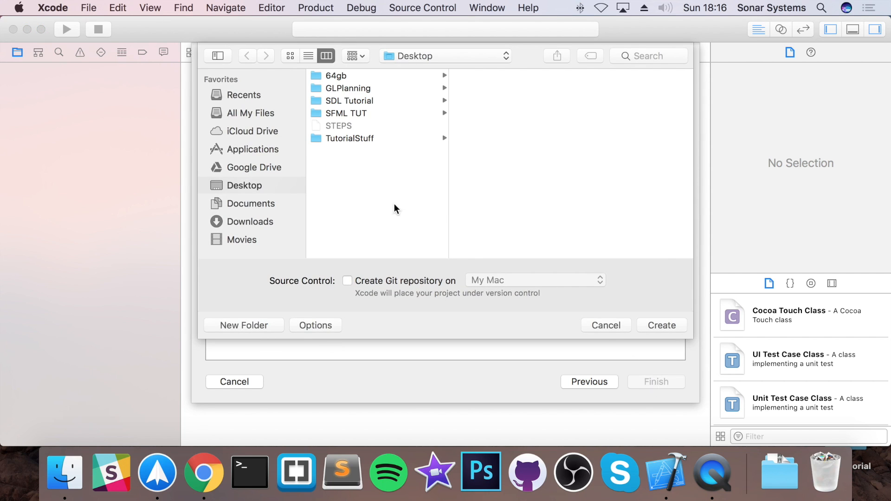
{"action": "mouse_move", "coordinate": [566, 273]}
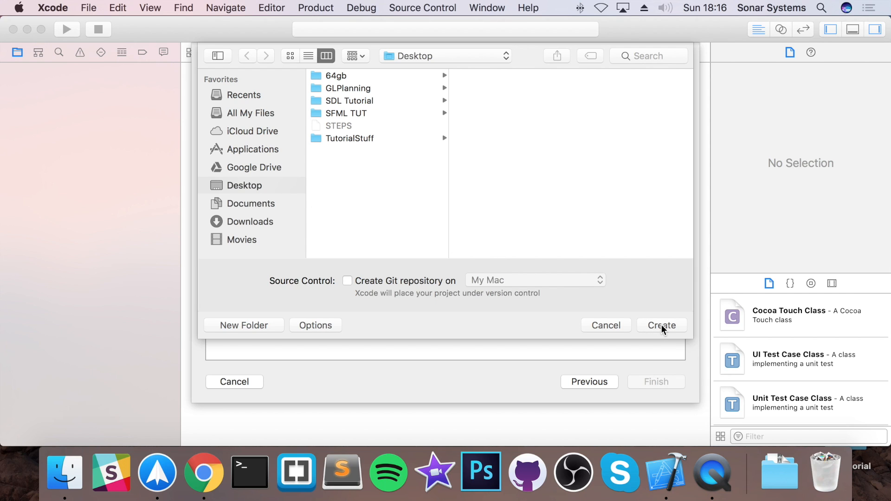
{"action": "left_click", "coordinate": [661, 325]}
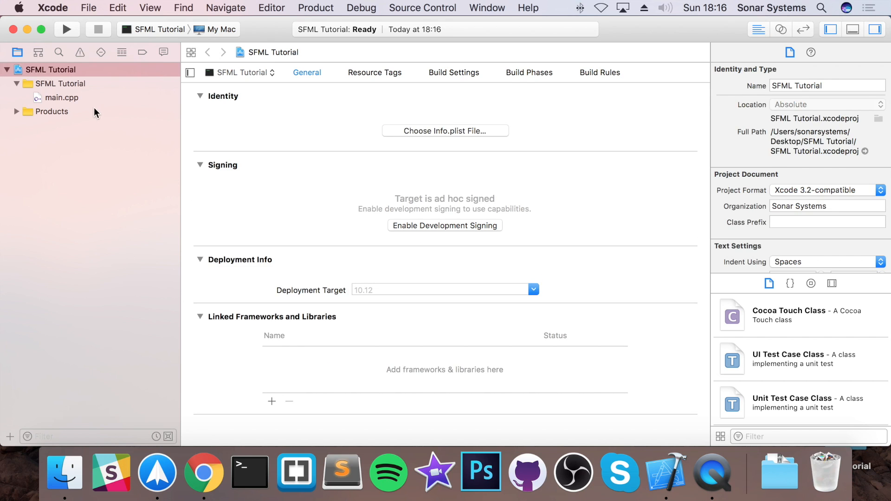
Add /usr/local/include to the project's Header Search Paths build setting.
{"action": "left_click", "coordinate": [51, 70]}
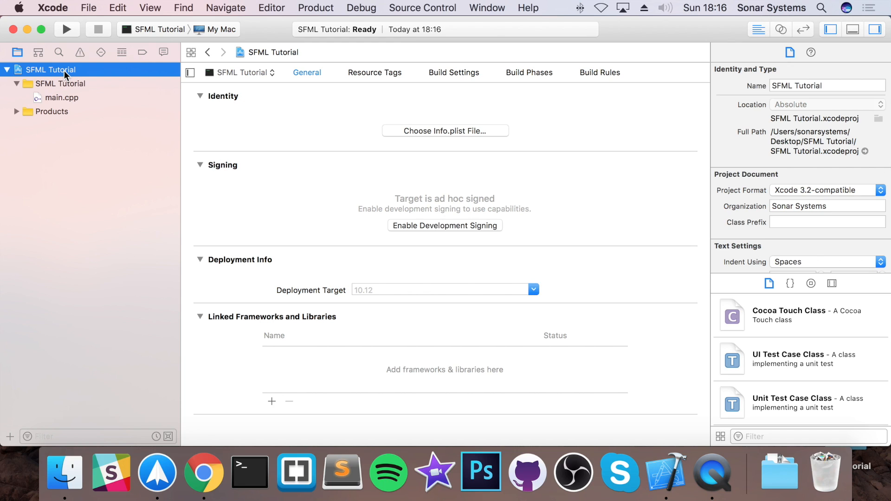
{"action": "mouse_move", "coordinate": [460, 78]}
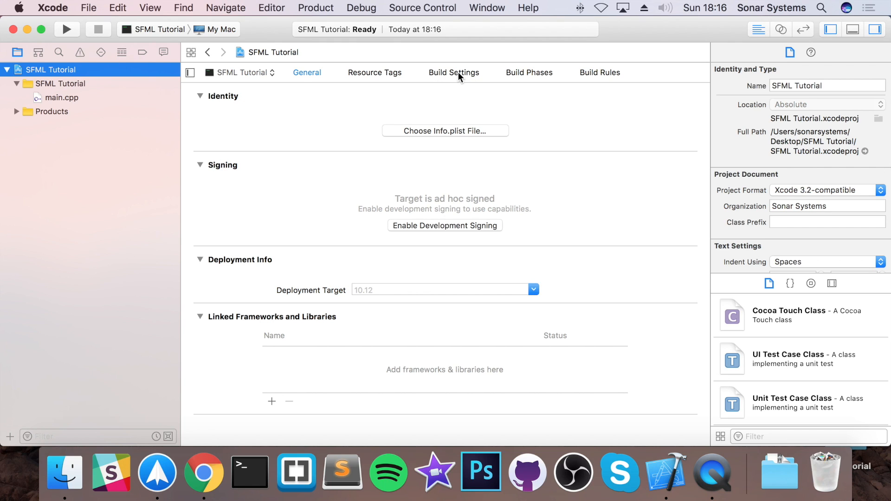
{"action": "left_click", "coordinate": [455, 73]}
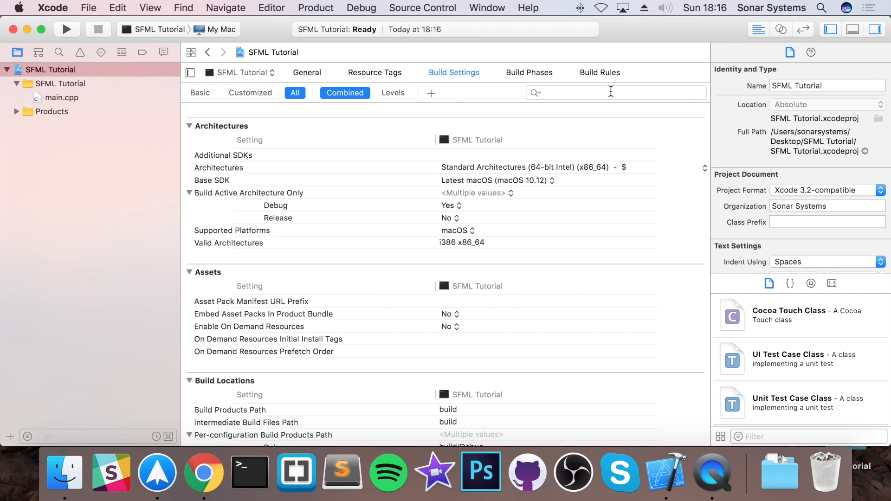
{"action": "left_click", "coordinate": [557, 92]}
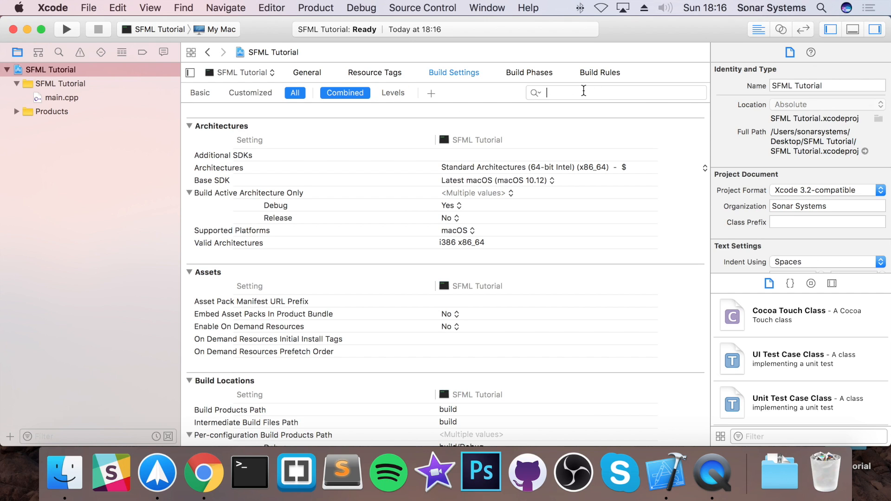
{"action": "type", "text": "search"}
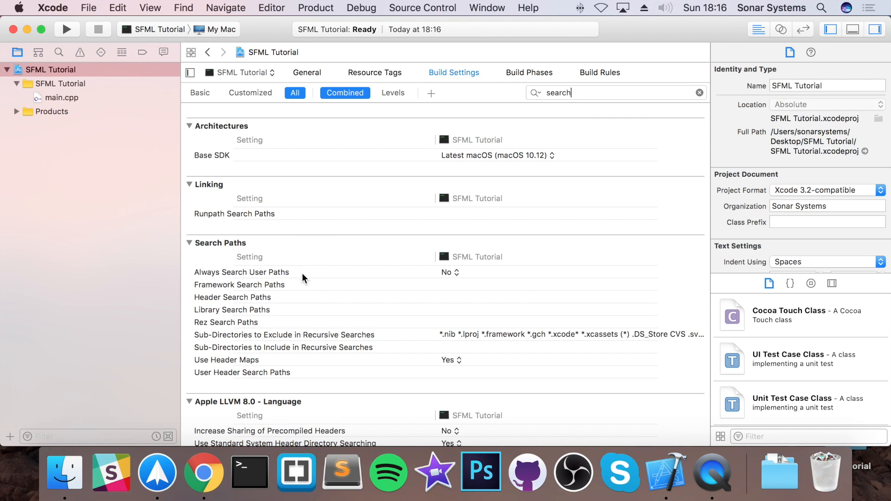
{"action": "left_click", "coordinate": [233, 297]}
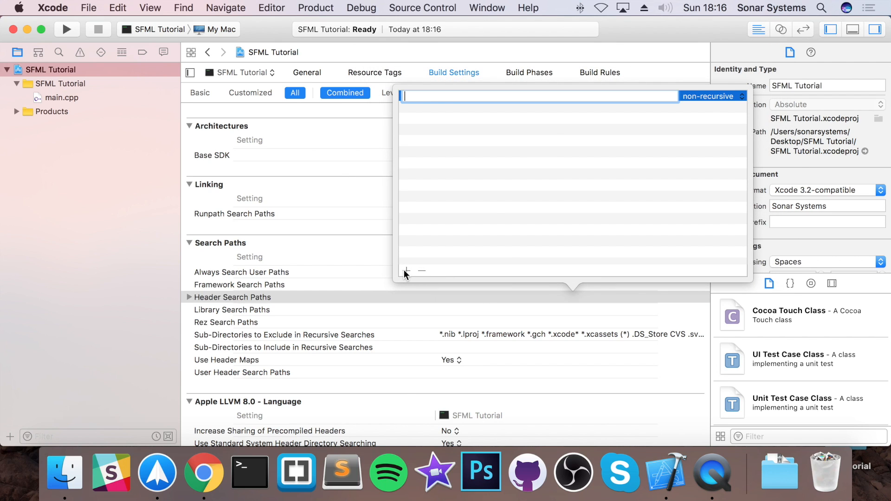
{"action": "type", "text": "/"}
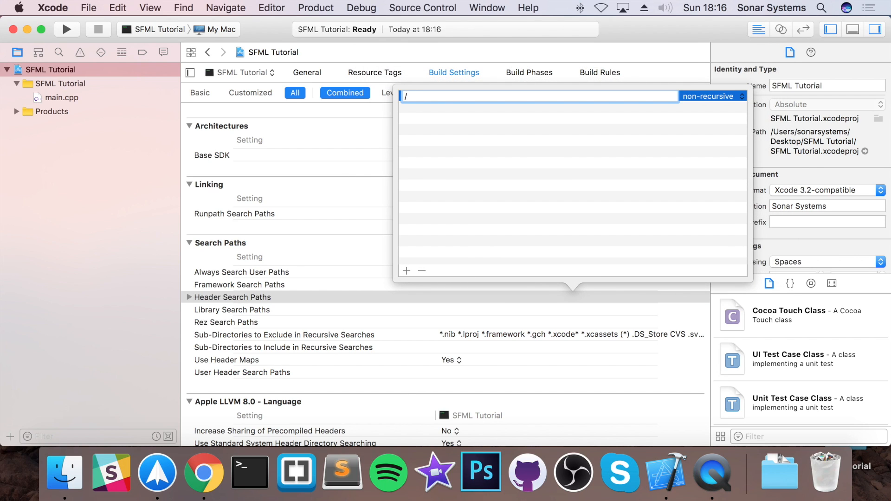
{"action": "type", "text": "usr/"}
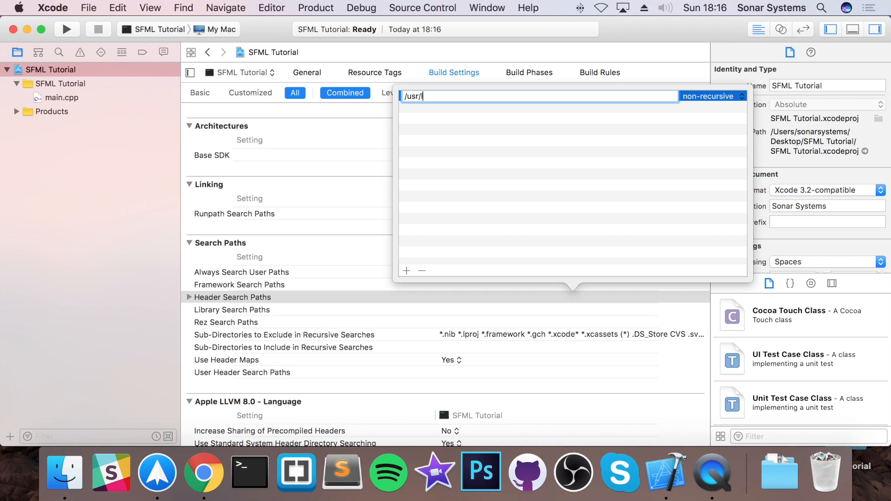
{"action": "type", "text": "local/"}
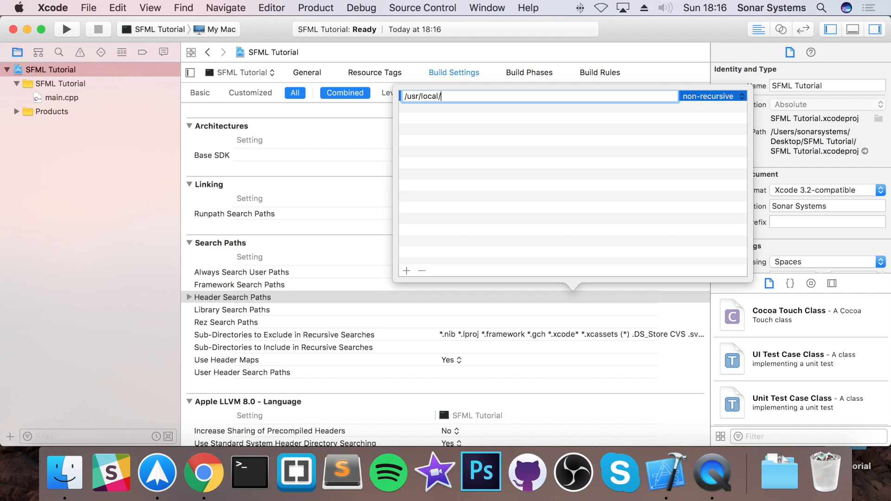
{"action": "type", "text": "include"}
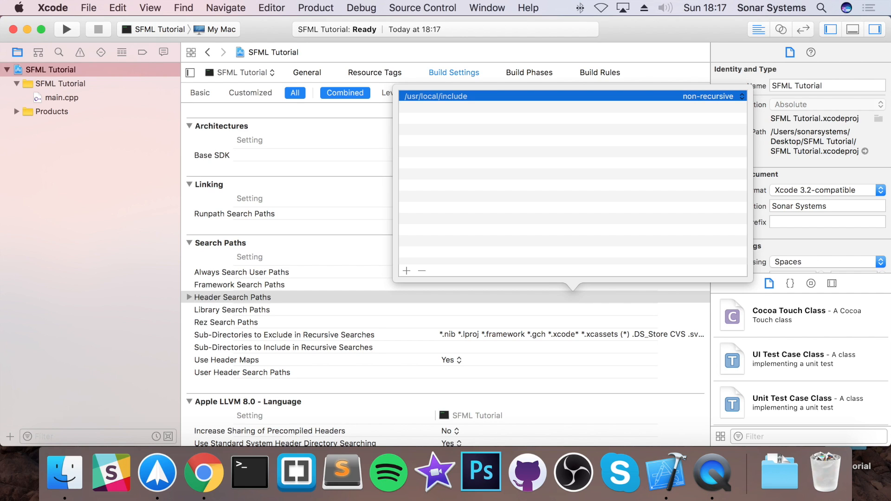
Begin adding a library to the target's Link Binary With Libraries phase.
{"action": "left_click", "coordinate": [528, 73]}
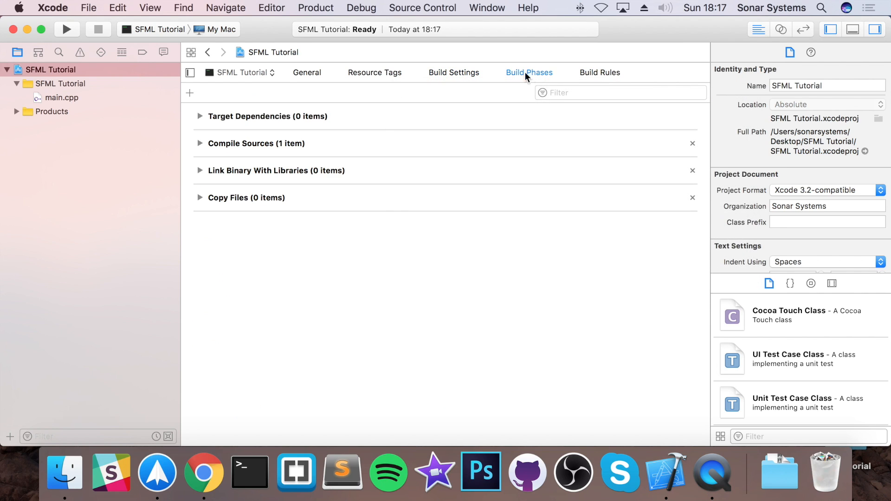
{"action": "left_click", "coordinate": [199, 171]}
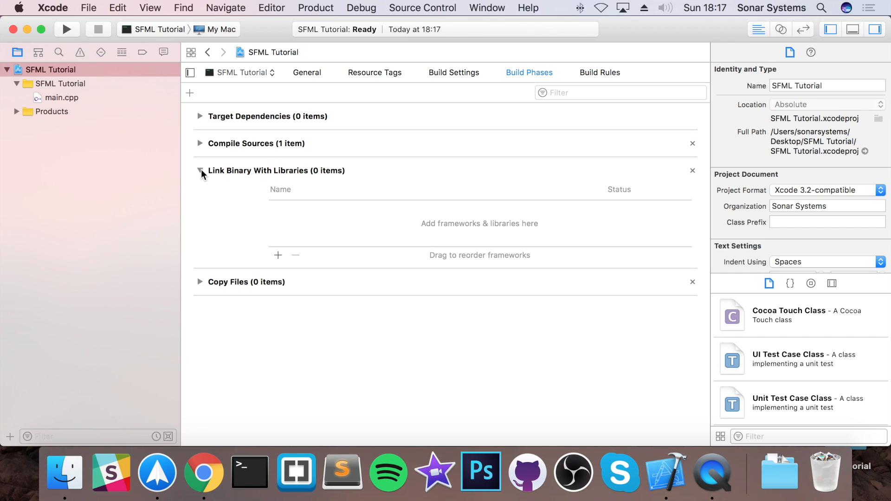
{"action": "left_click", "coordinate": [277, 255]}
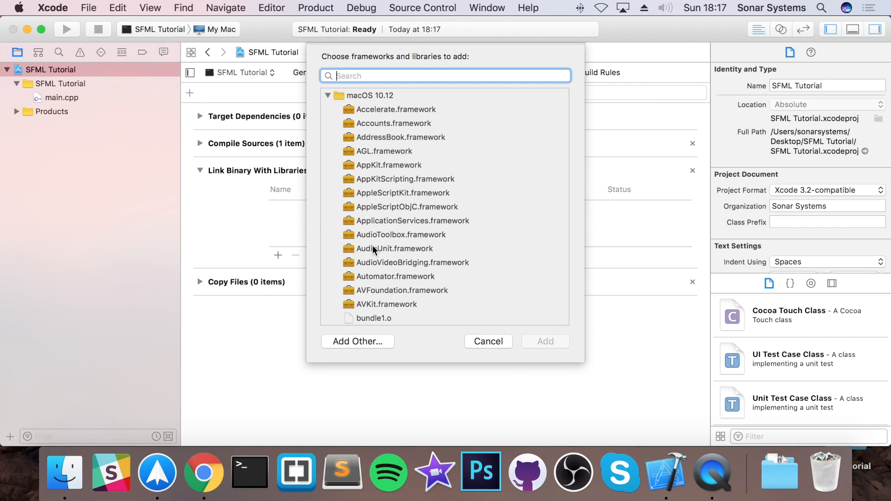
{"action": "mouse_move", "coordinate": [395, 249]}
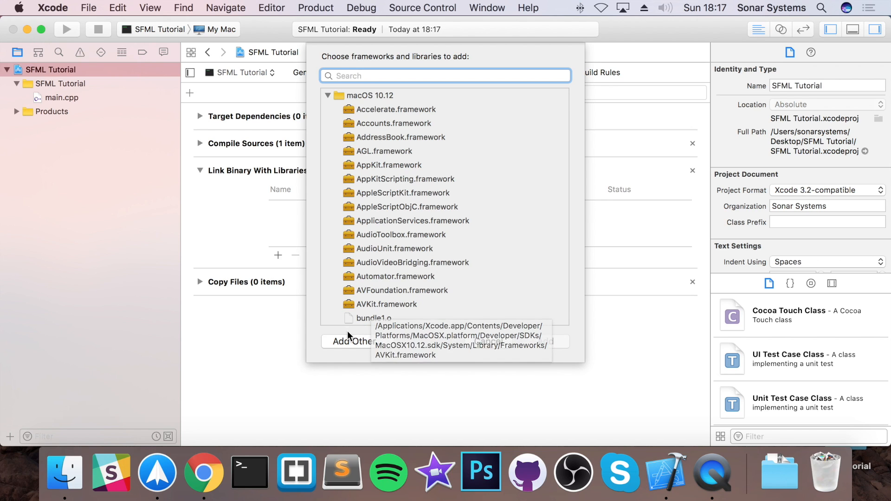
Link the SFML 2.4.0 graphics, system and window dylibs from /usr/local/Cellar/sfml/2.4.0/lib.
{"action": "left_click", "coordinate": [351, 341]}
{"action": "type", "text": "/Usr/local/cellar"}
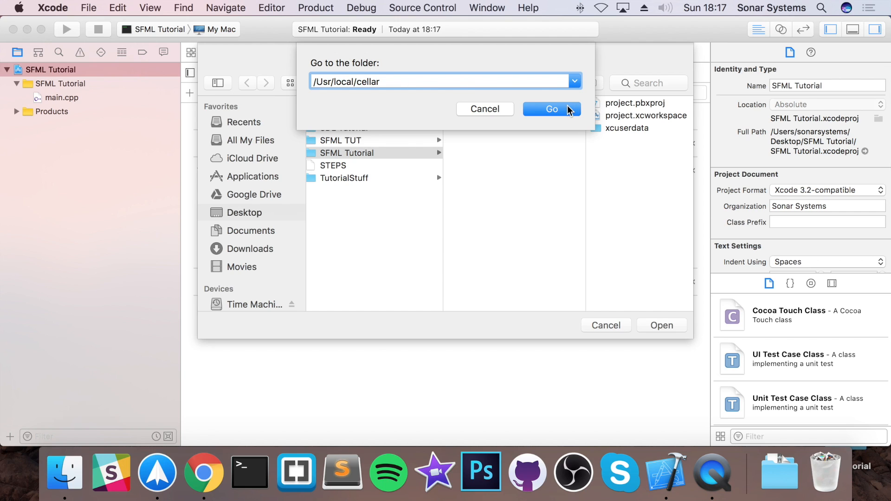
{"action": "left_click", "coordinate": [551, 110]}
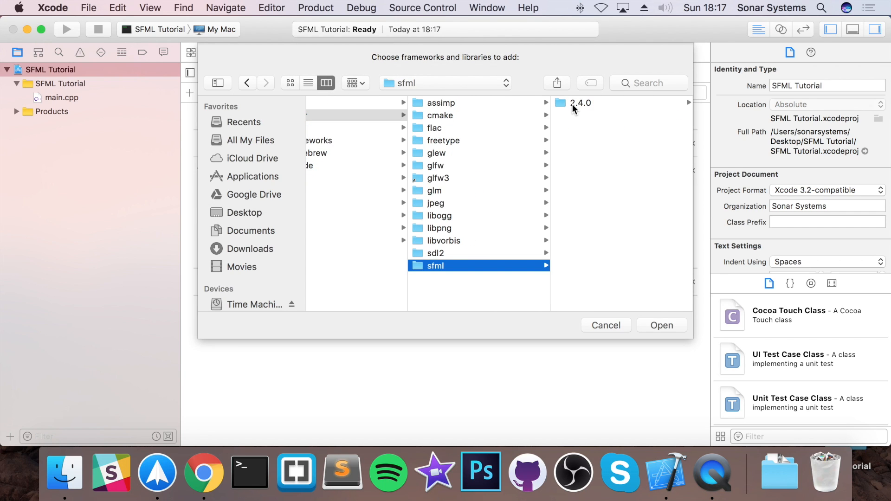
{"action": "left_click", "coordinate": [580, 103]}
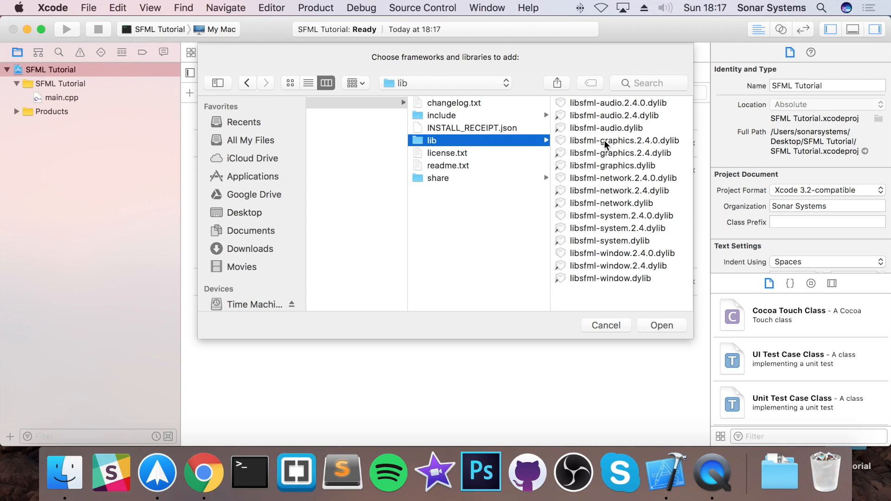
{"action": "left_click", "coordinate": [623, 140]}
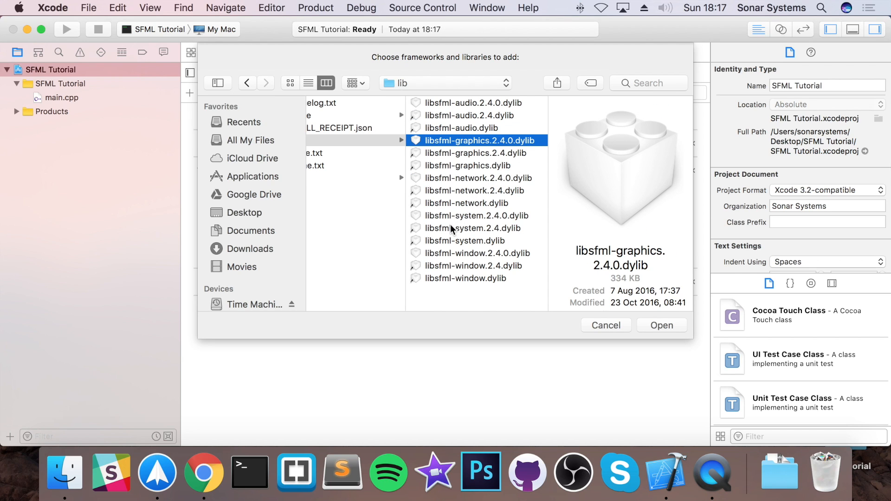
{"action": "left_click", "coordinate": [477, 253]}
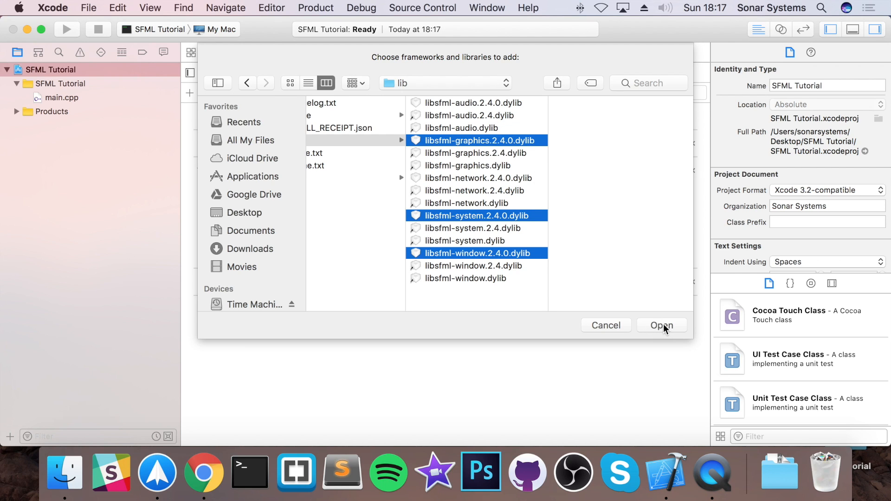
{"action": "left_click", "coordinate": [661, 325]}
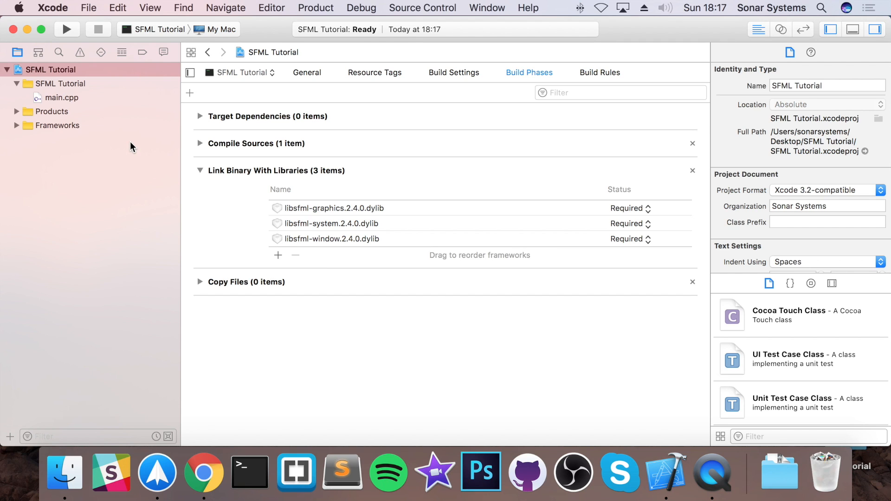
{"action": "mouse_move", "coordinate": [77, 102]}
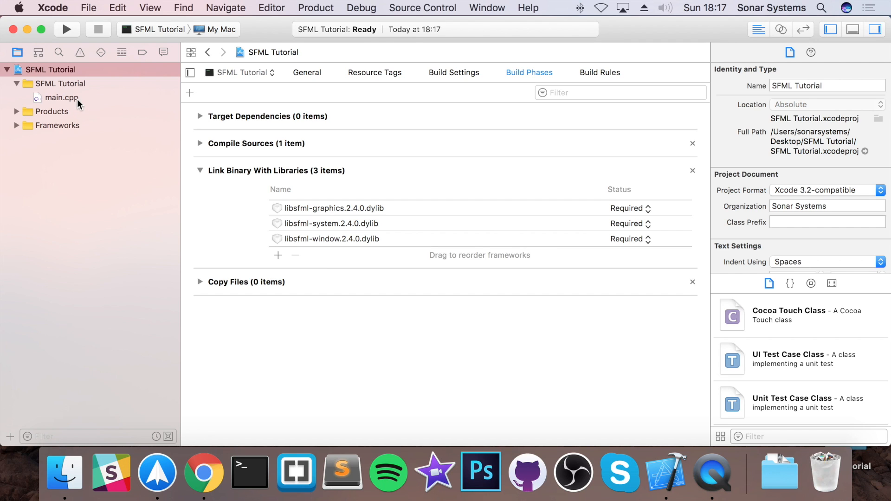
Show main.cpp in the editor.
{"action": "left_click", "coordinate": [61, 97]}
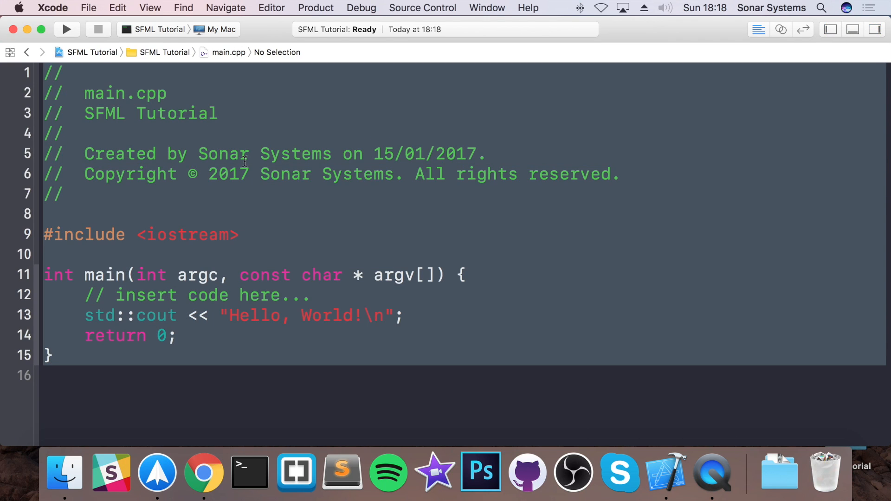
Include SFML/Graphics.hpp and iostream at the top of main.cpp.
{"action": "type", "text": "#include <s"}
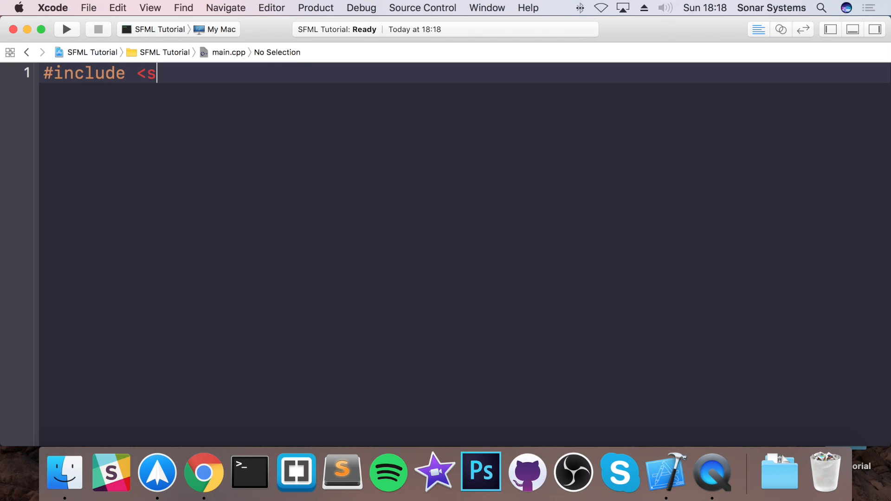
{"action": "key", "text": "Backspace"}
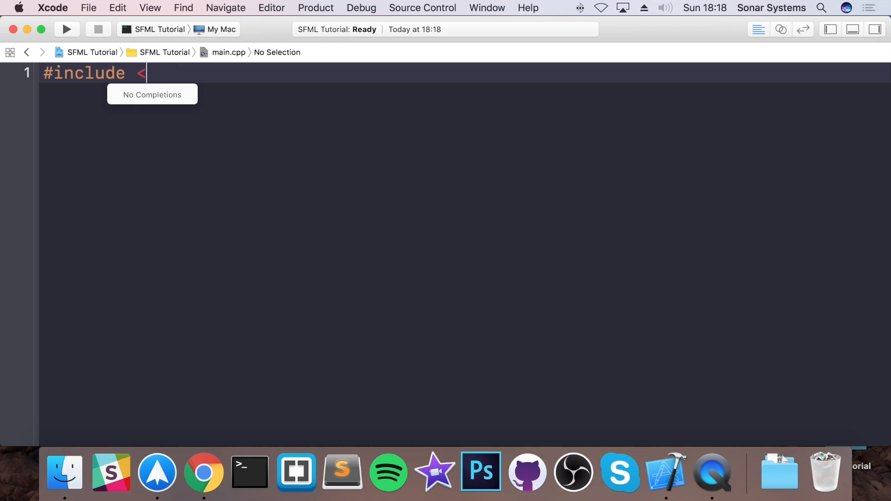
{"action": "type", "text": "SFML"}
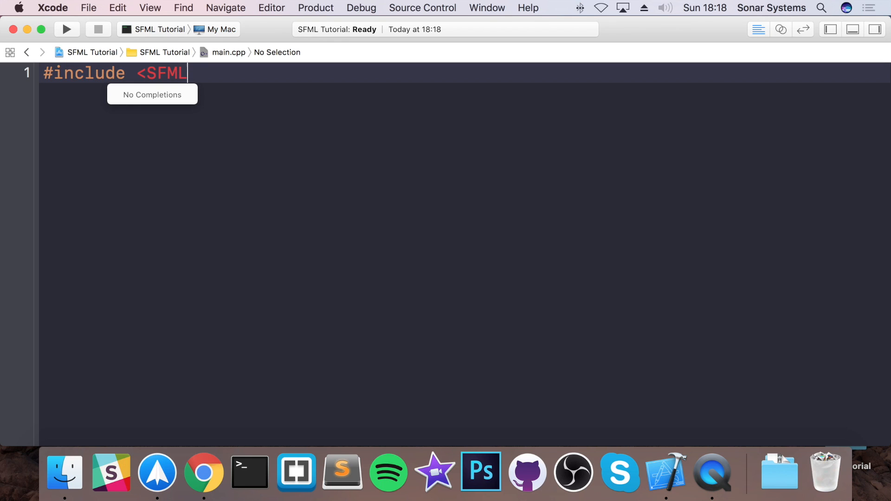
{"action": "type", "text": "/"}
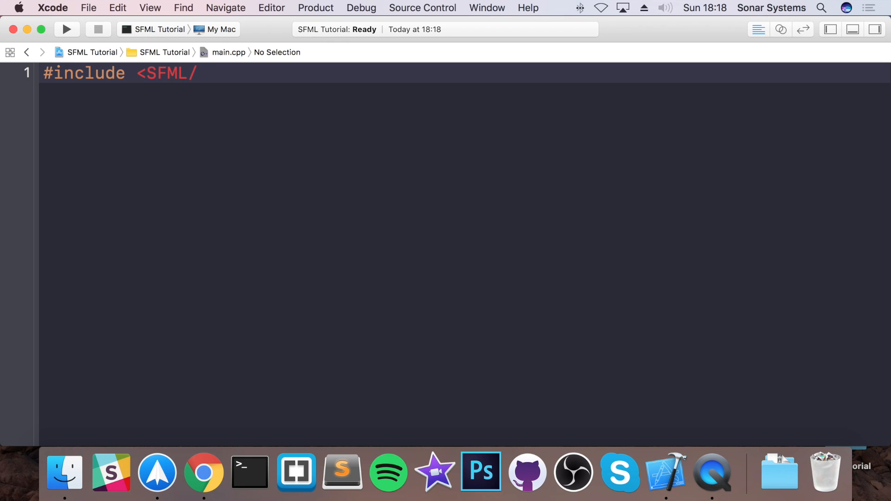
{"action": "type", "text": "Gra[hics"}
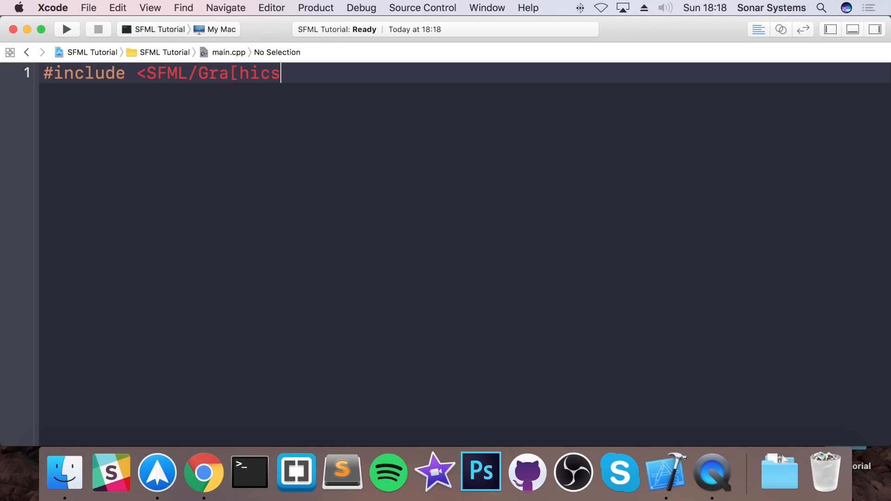
{"action": "type", "text": "Graphic"}
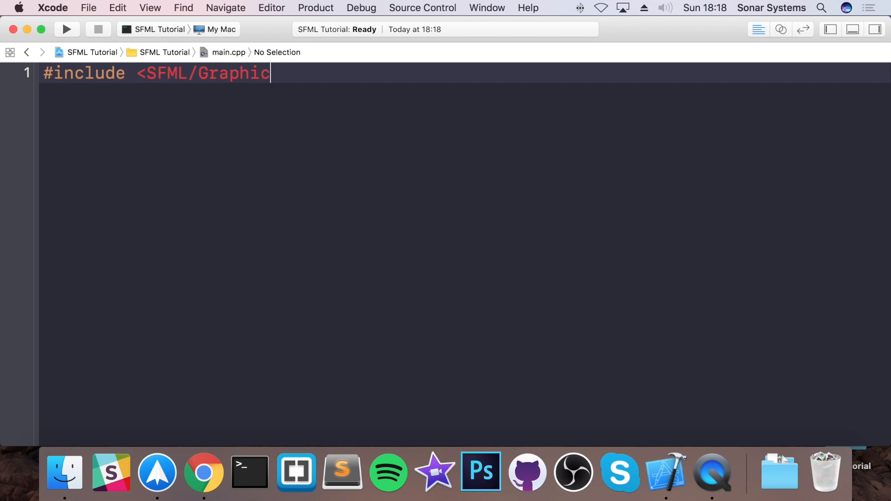
{"action": "type", "text": "s.hpp>"}
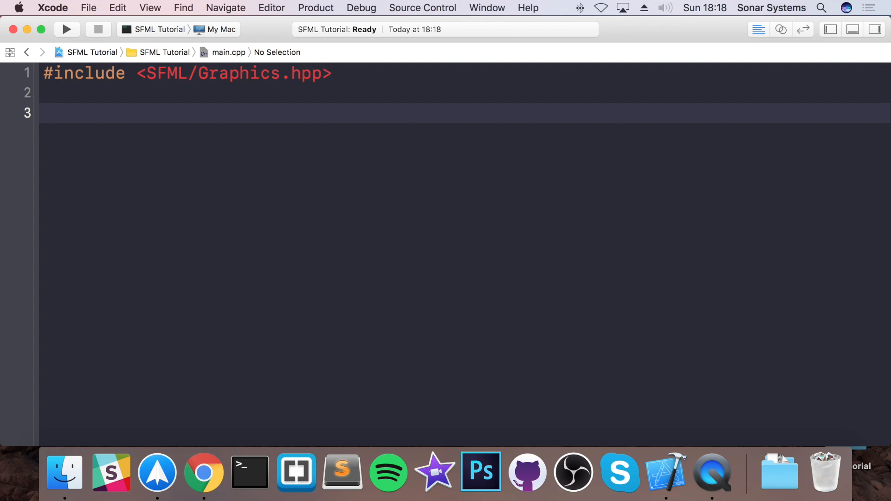
{"action": "type", "text": "#include M<"}
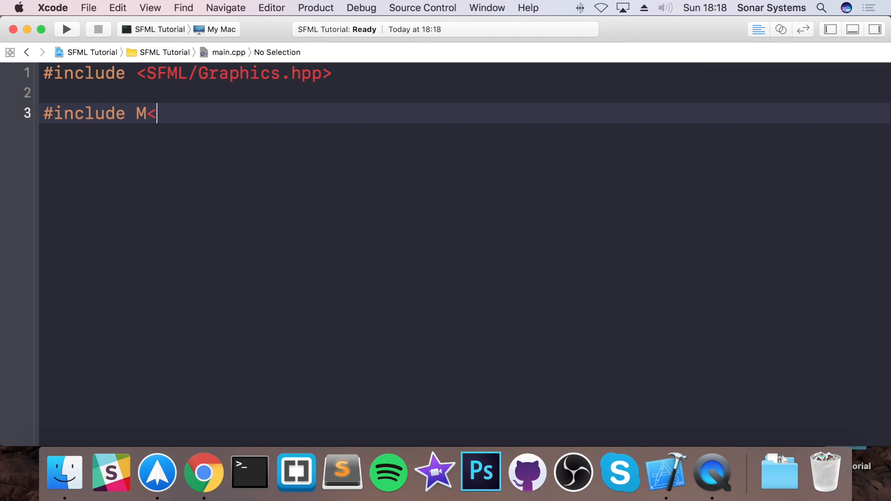
{"action": "type", "text": "iostre"}
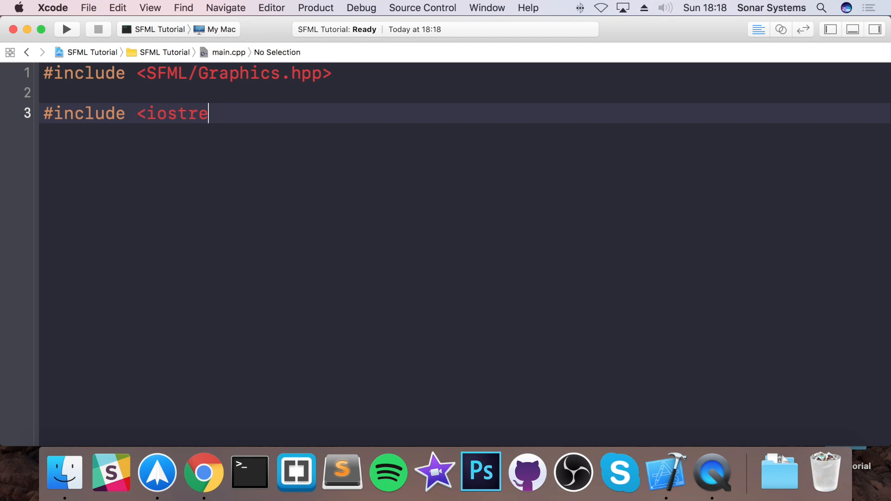
{"action": "type", "text": "am>"}
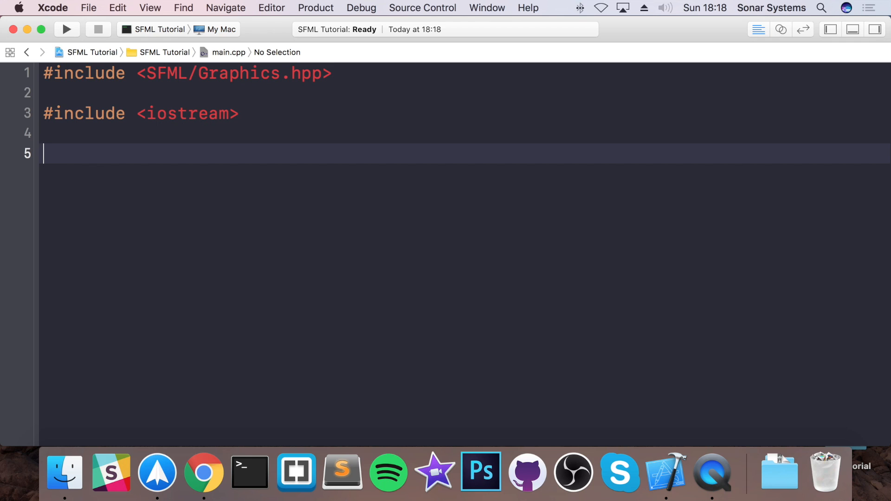
Define SCREEN_WIDTH and SCREEN_HEIGHT as 1024 and begin the main function.
{"action": "type", "text": "#define"}
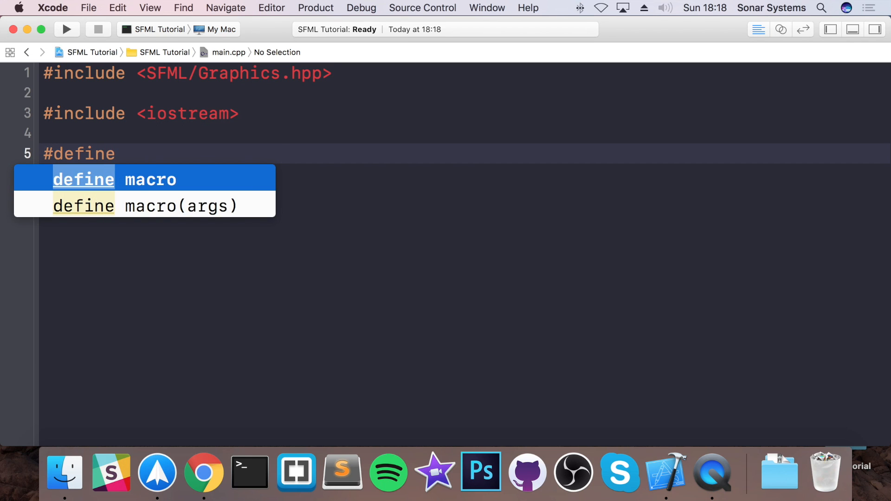
{"action": "type", "text": "SCREE"}
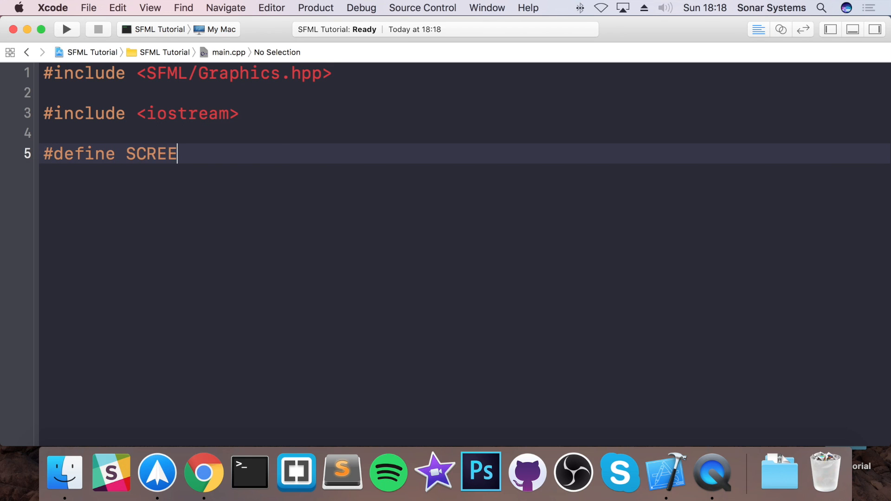
{"action": "type", "text": "N_WIDTH 1"}
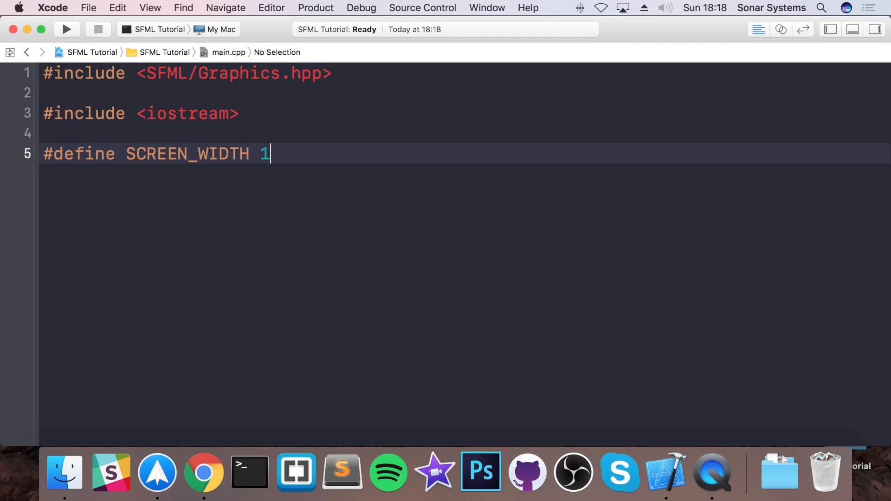
{"action": "type", "text": "024"}
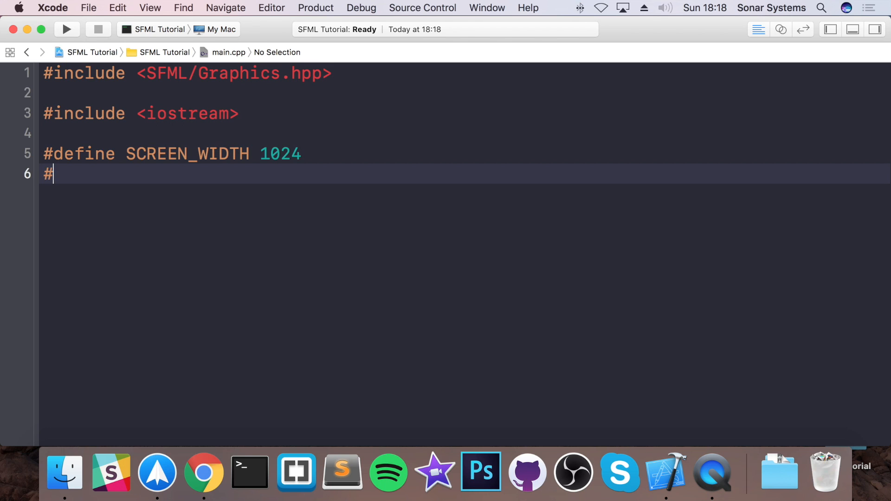
{"action": "type", "text": "define SCR"}
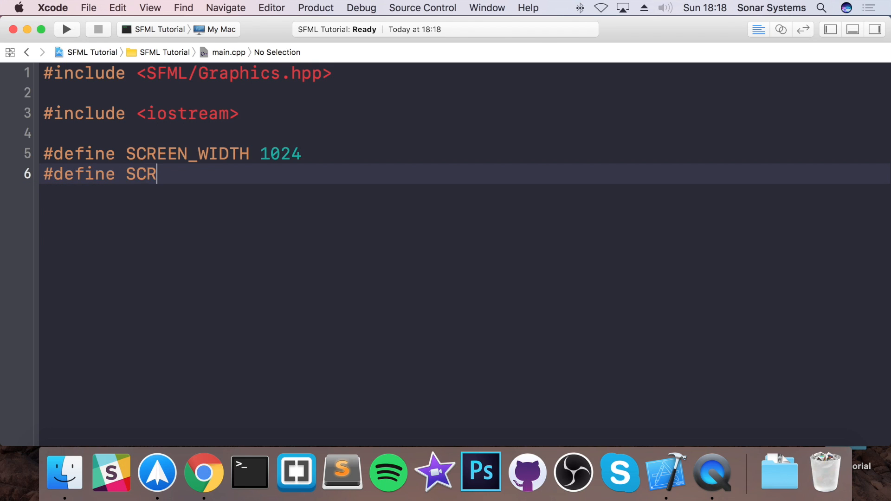
{"action": "type", "text": "EEN_HEIGHT"}
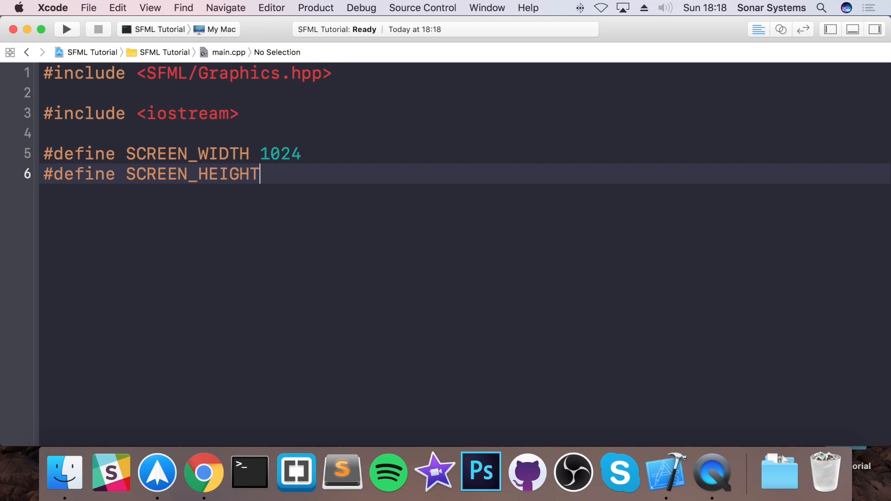
{"action": "type", "text": "1024"}
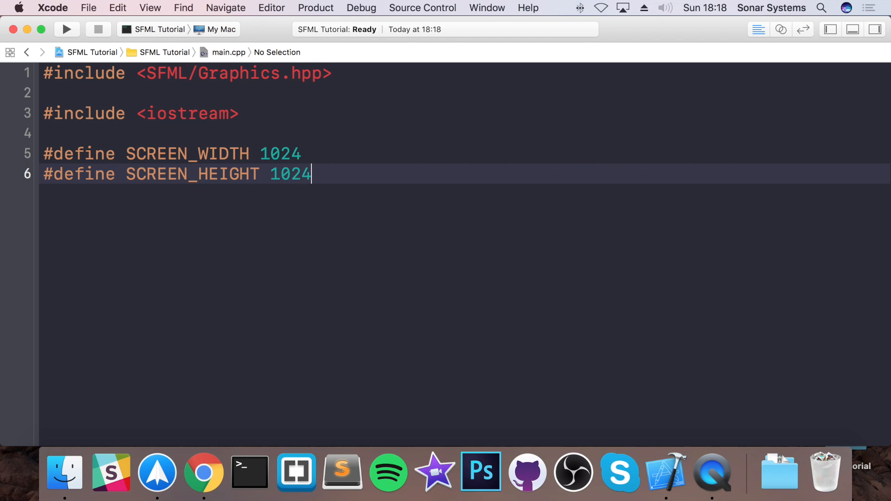
{"action": "type", "text": "intm"}
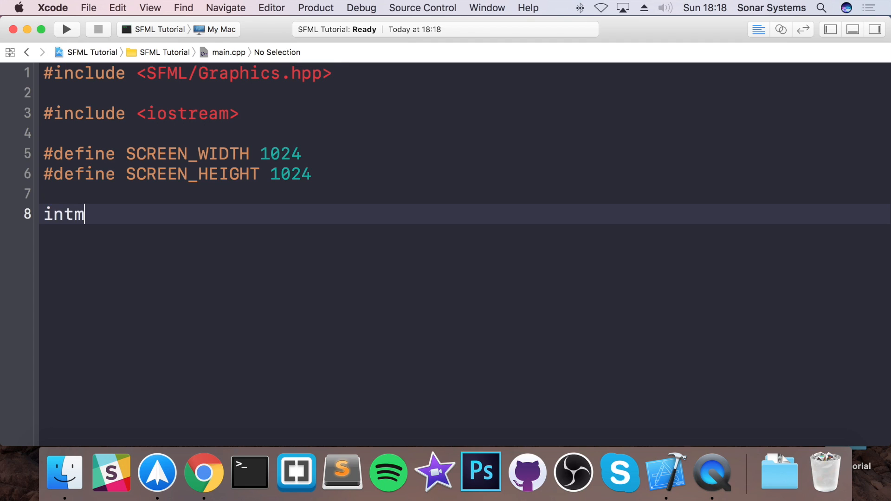
Write an empty int main() function with braces.
{"action": "type", "text": "ain()"}
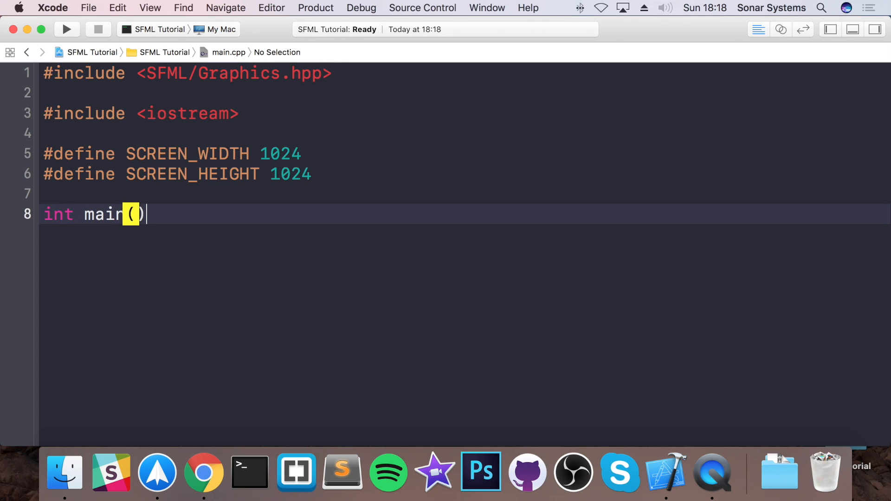
{"action": "type", "text": "{"}
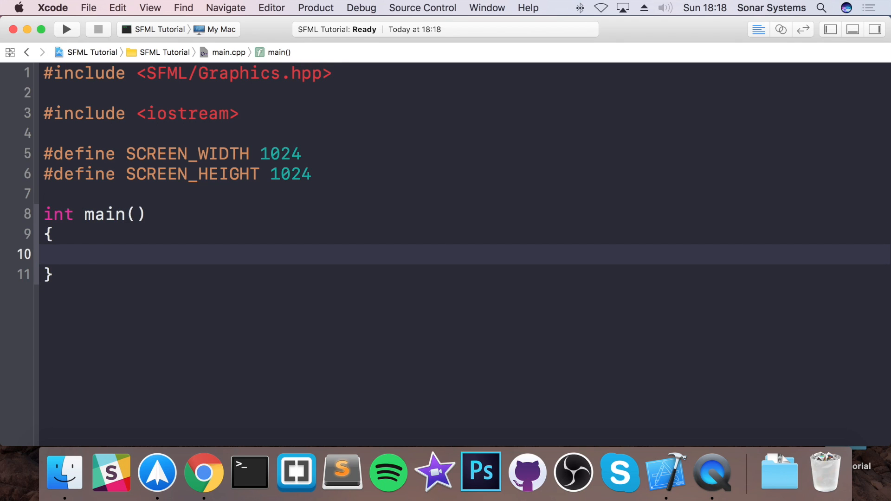
Declare sf::RenderWindow window(sf::VideoMode(SCREEN_WIDTH, SCREEN_HEIGHT)) inside main.
{"action": "type", "text": "sf::RenderWindow"}
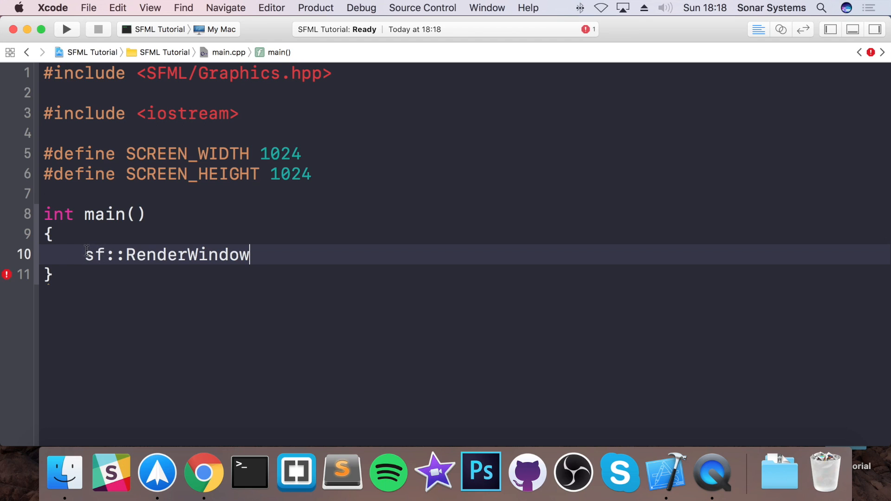
{"action": "double_click", "coordinate": [95, 255]}
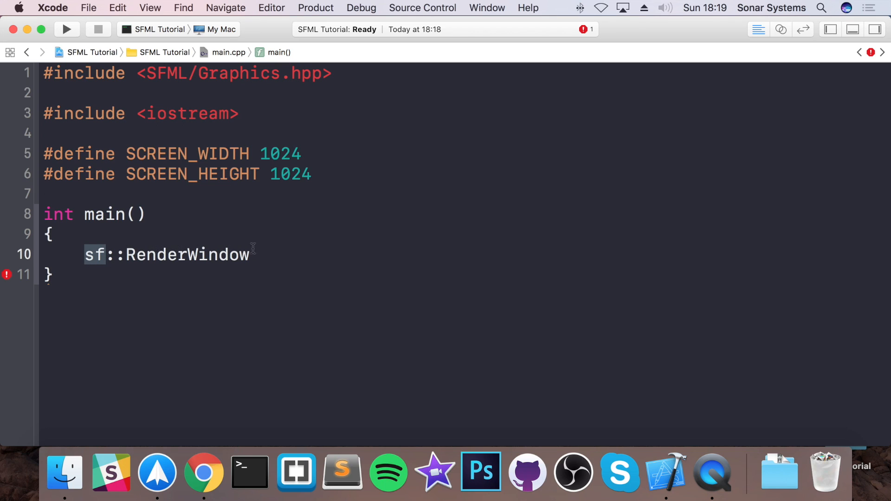
{"action": "type", "text": "window"}
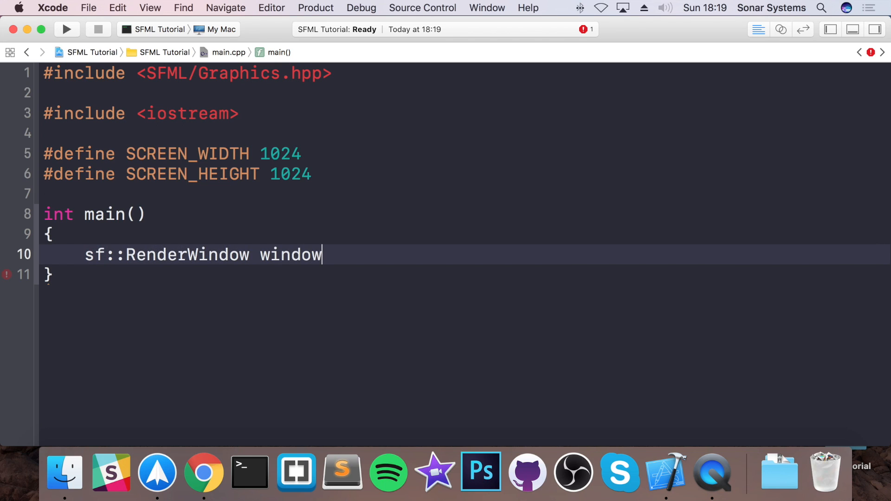
{"action": "type", "text": "();"}
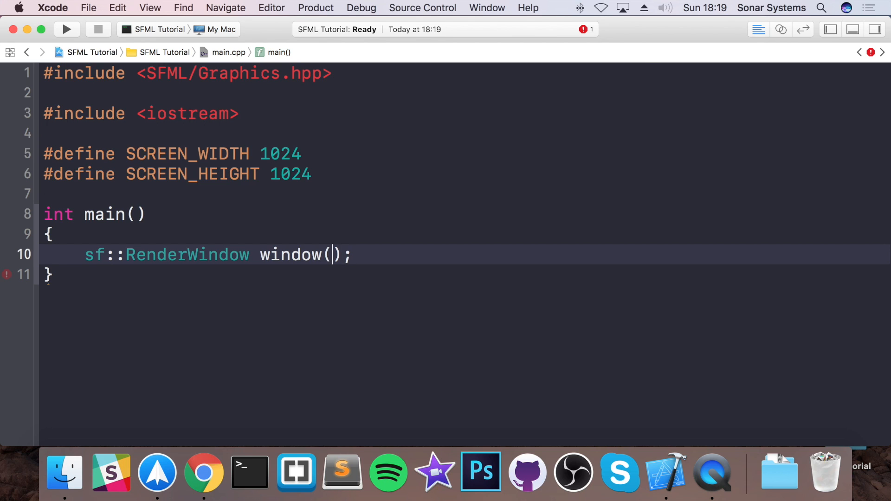
{"action": "type", "text": "sf::"}
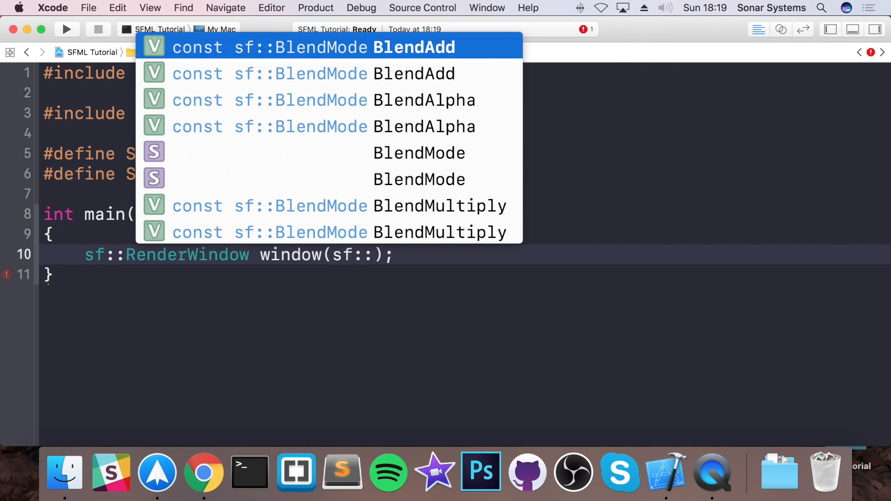
{"action": "type", "text": "VideoMode("}
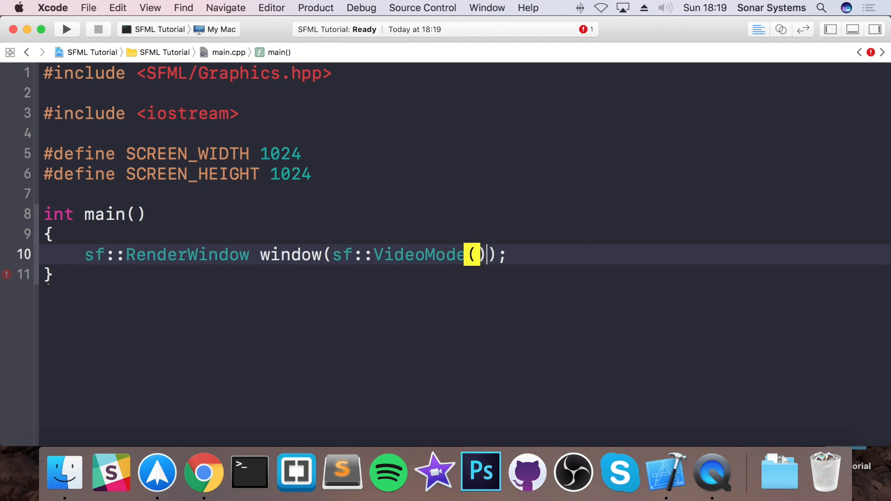
{"action": "type", "text": "SCREEN_WIDTH, s"}
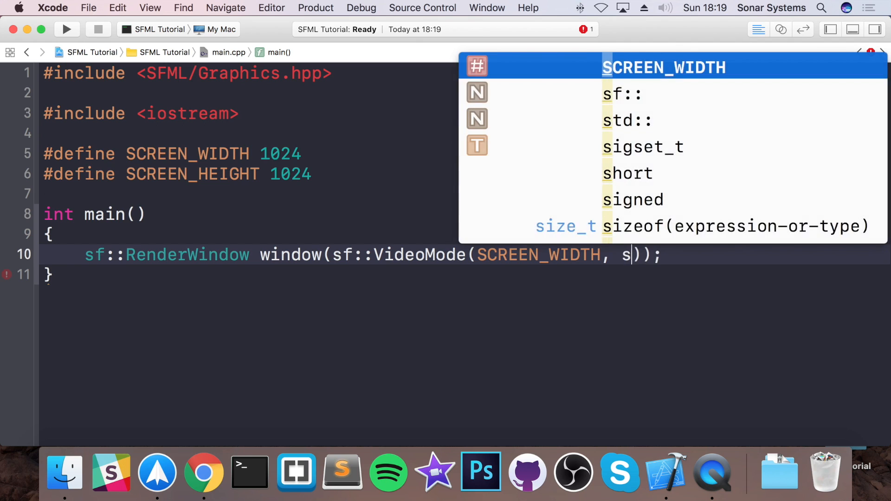
{"action": "type", "text": "cr"}
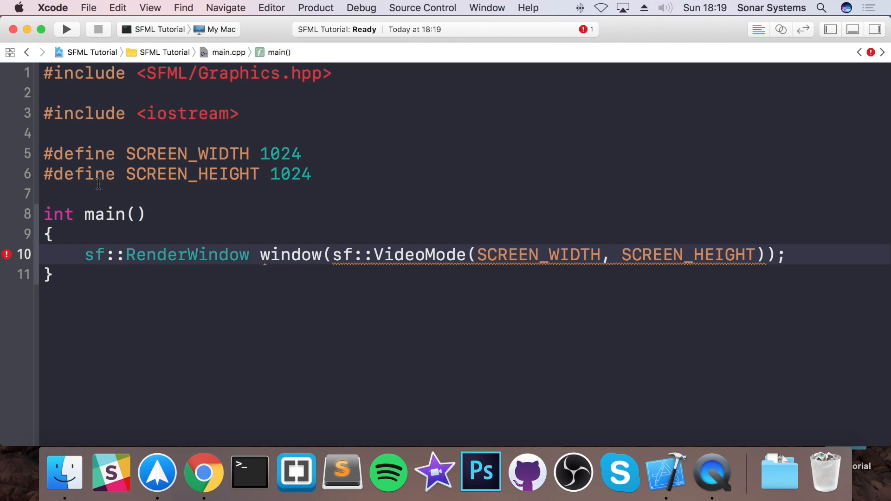
{"action": "left_click", "coordinate": [756, 254]}
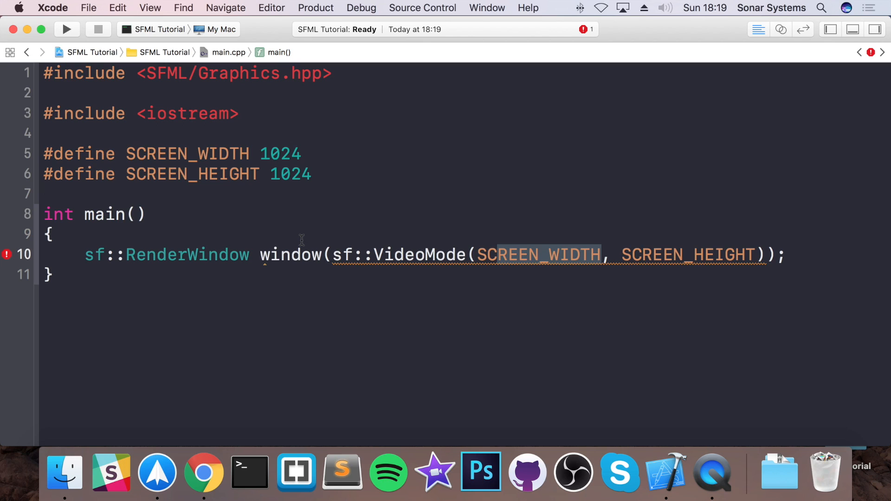
{"action": "mouse_move", "coordinate": [703, 190]}
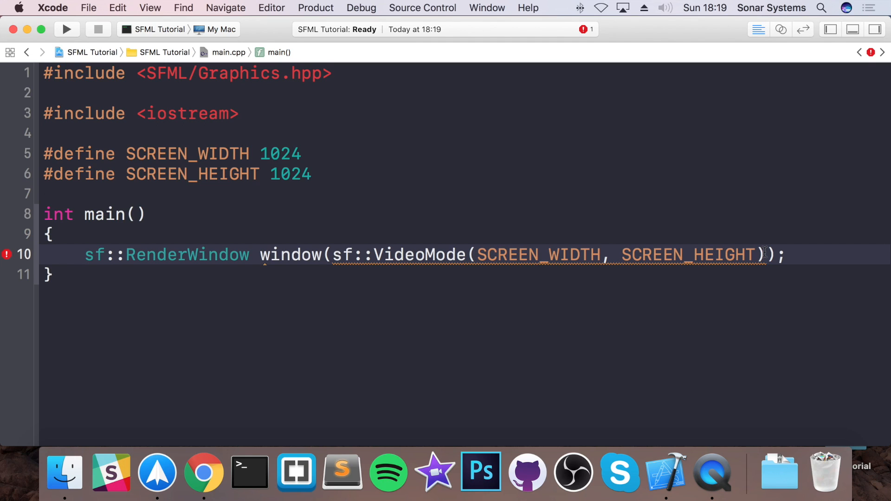
Pass the title "Awesome Game" to the window declaration and begin a while loop.
{"action": "type", "text": ", \"\""}
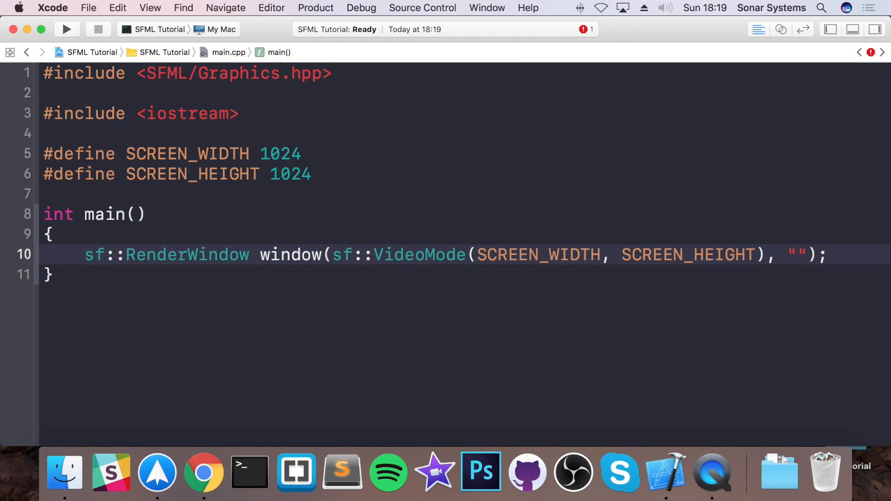
{"action": "type", "text": "Awesome"}
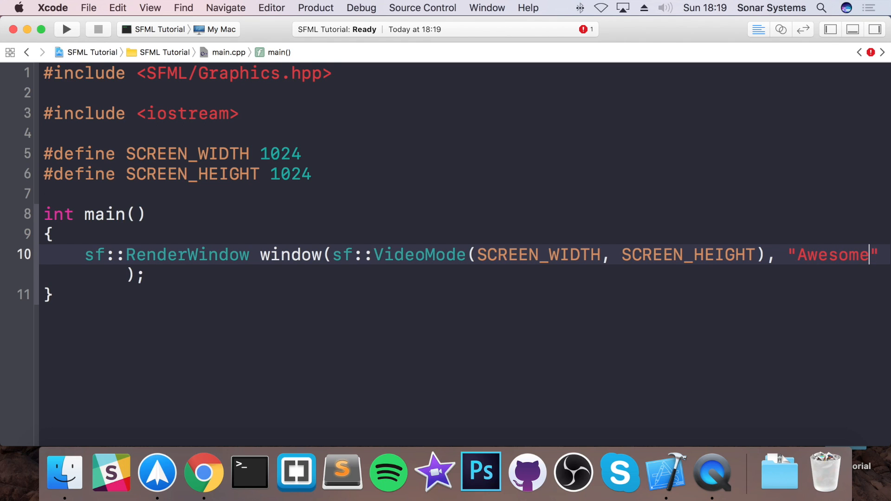
{"action": "type", "text": "Game"}
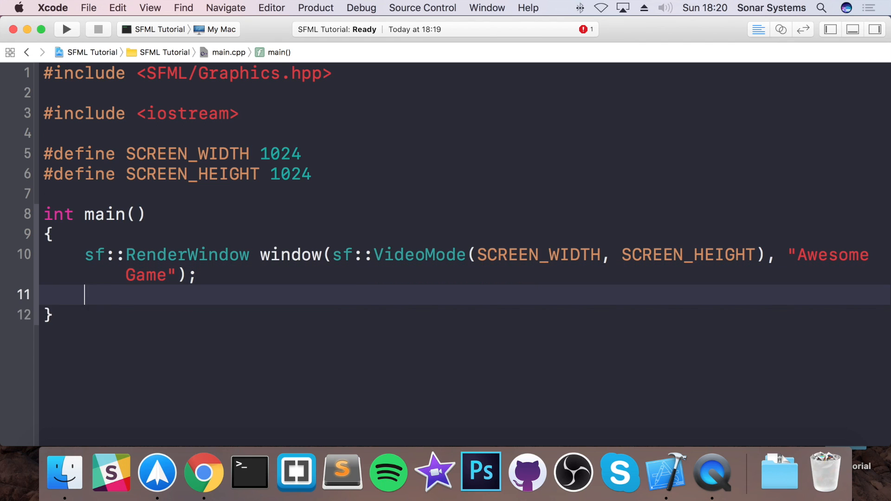
{"action": "type", "text": "whi"}
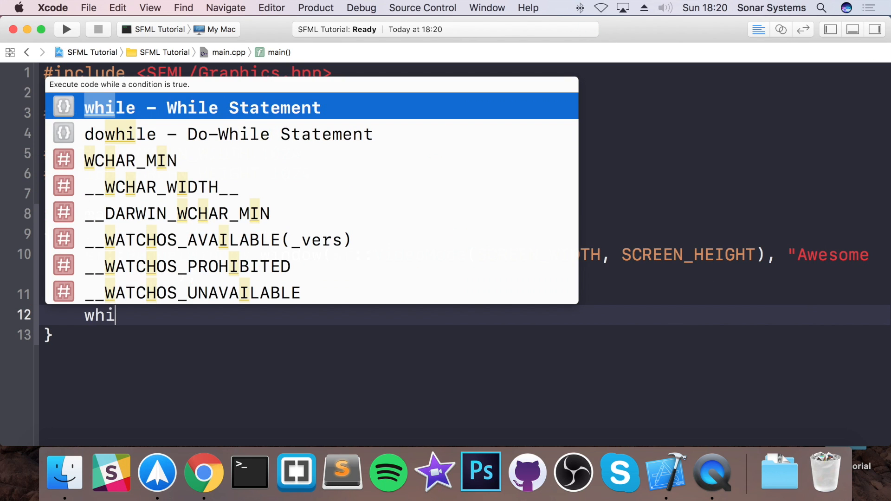
Complete the while (window.isOpen()) loop and begin an sf::Event declaration inside it.
{"action": "key", "text": "return"}
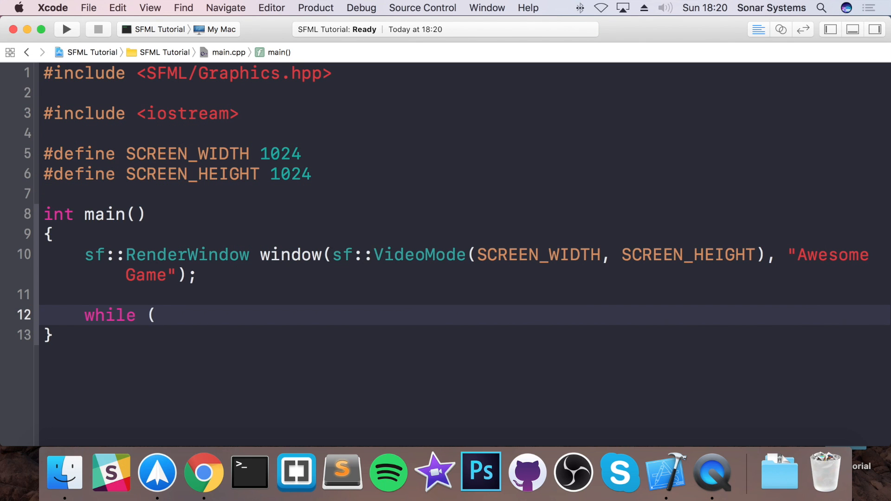
{"action": "type", "text": ")"}
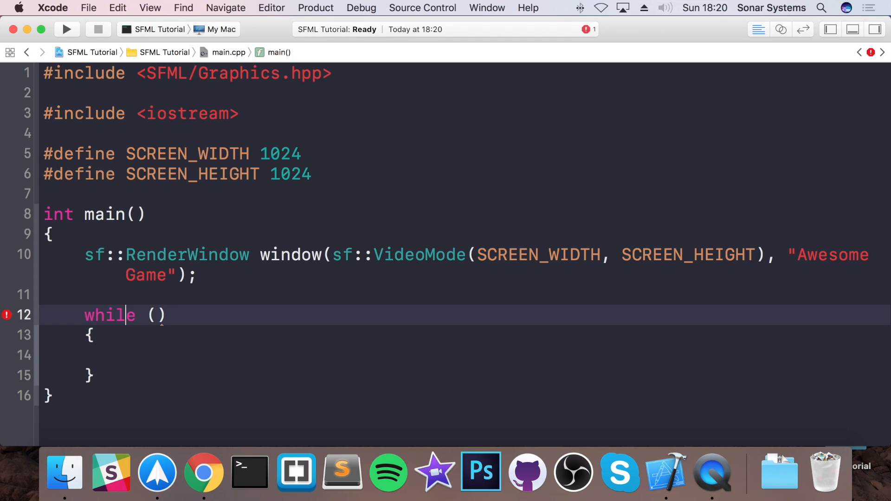
{"action": "type", "text": "window.isOpen("}
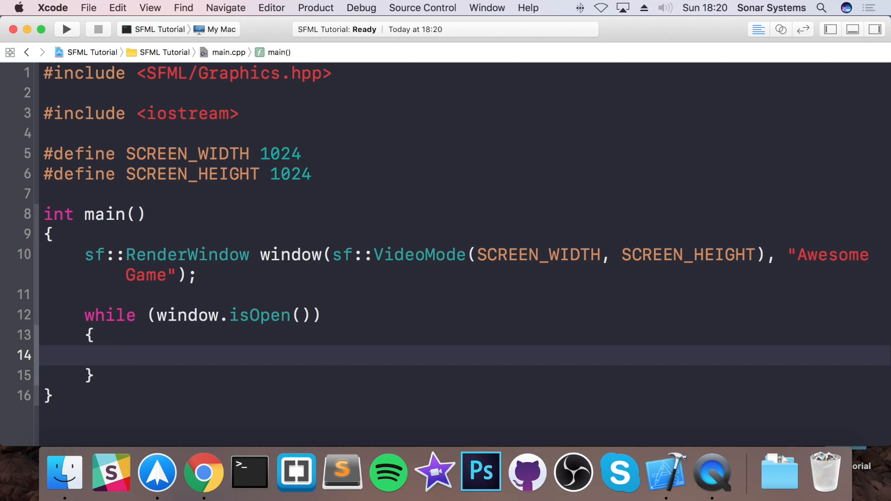
{"action": "type", "text": "sf::Event eve"}
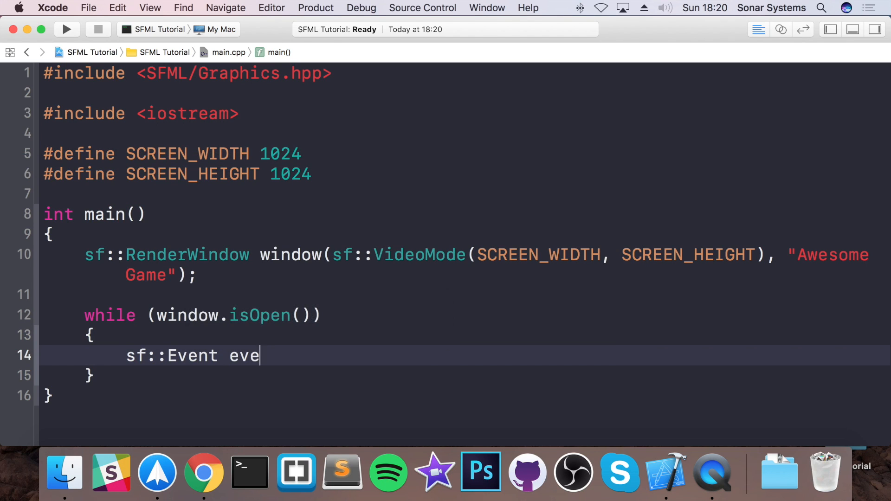
Declare sf::Event event and add a nested while (window.pollEvent(event)) loop, starting a switch.
{"action": "type", "text": "nt;"}
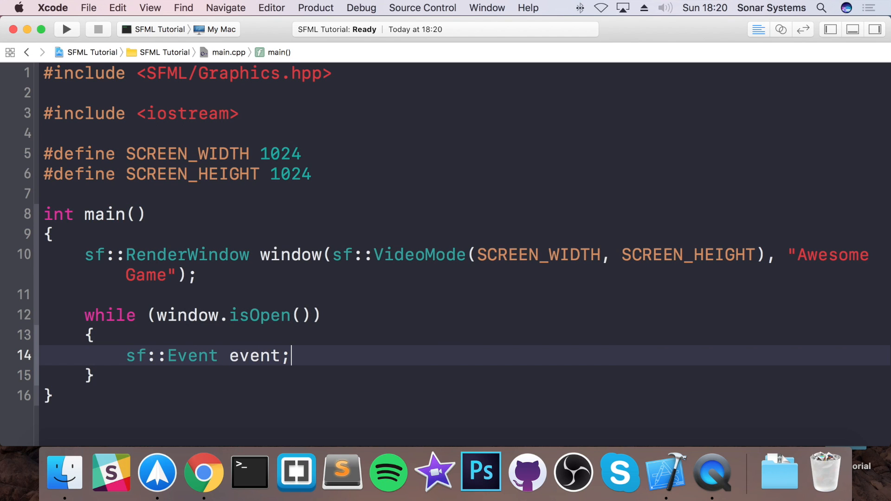
{"action": "key", "text": "Return"}
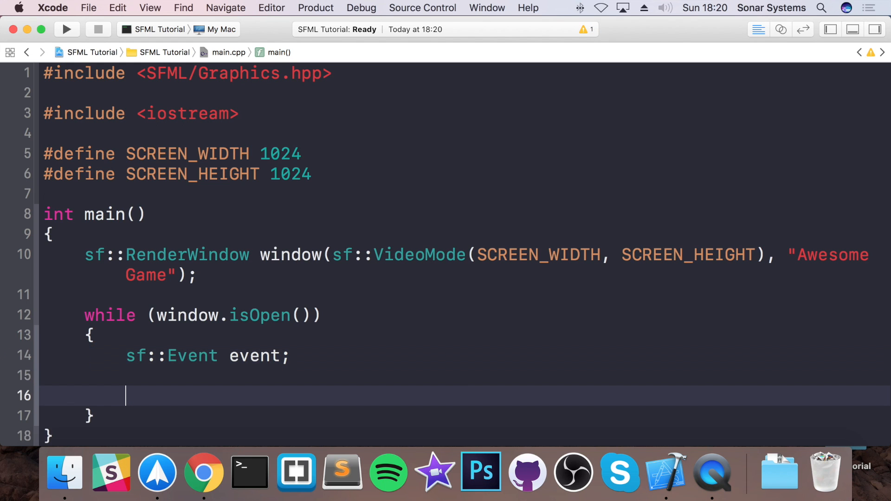
{"action": "type", "text": "while ("}
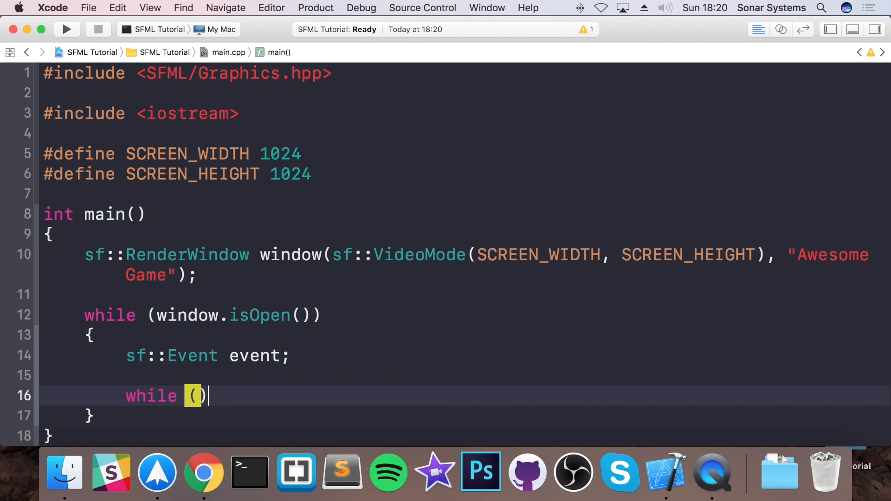
{"action": "type", "text": "window.pollEvent(event"}
{"action": "type", "text": "{"}
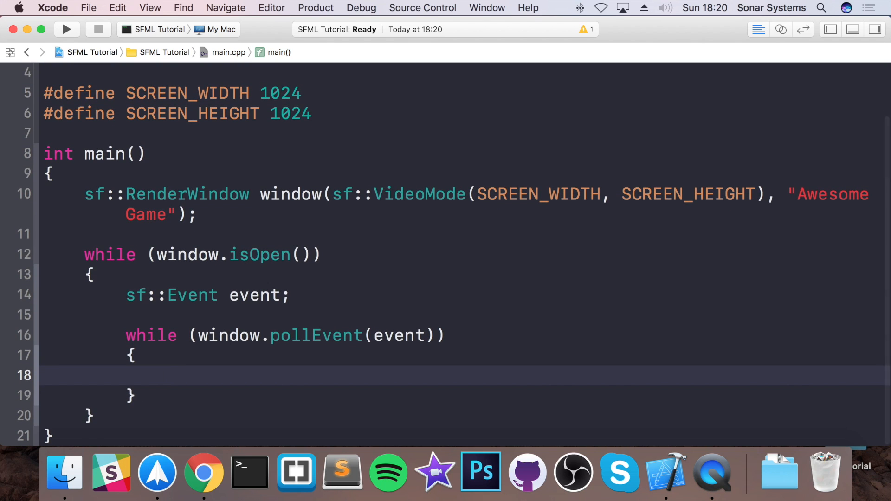
{"action": "type", "text": "switch"}
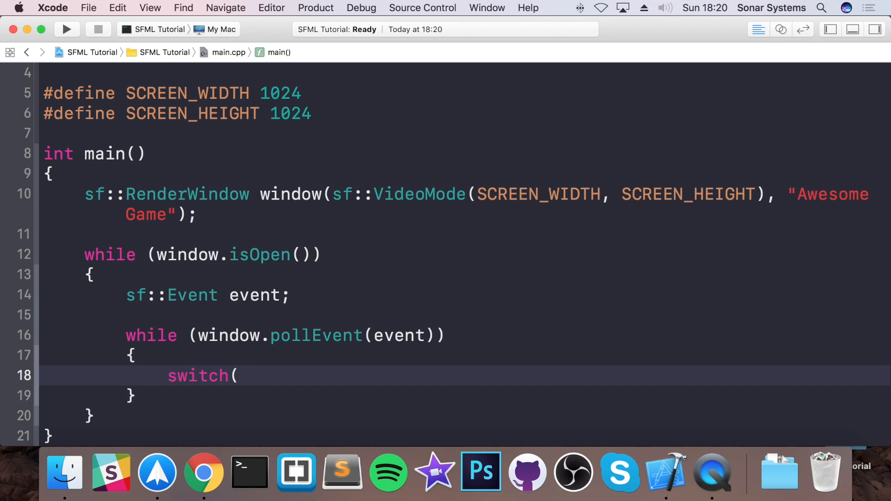
Write switch (event.type) with a case sf::Event::Closed: label.
{"action": "type", "text": "()"}
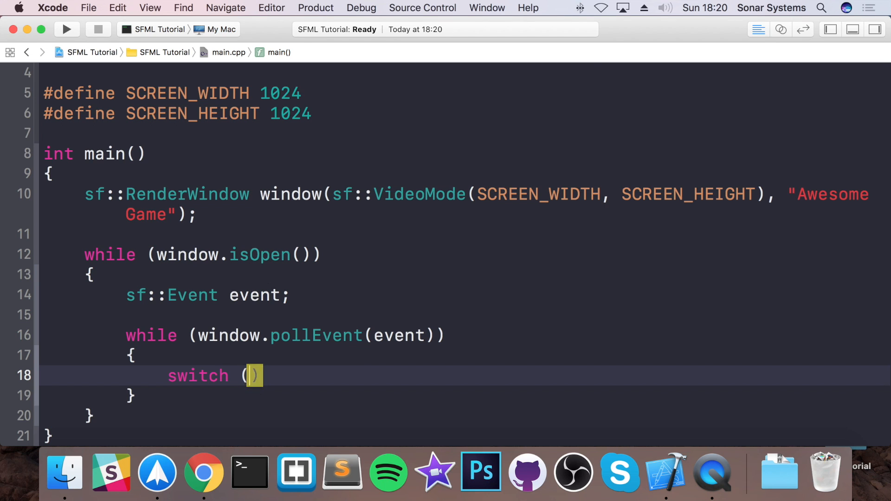
{"action": "type", "text": "event.type"}
{"action": "type", "text": "{"}
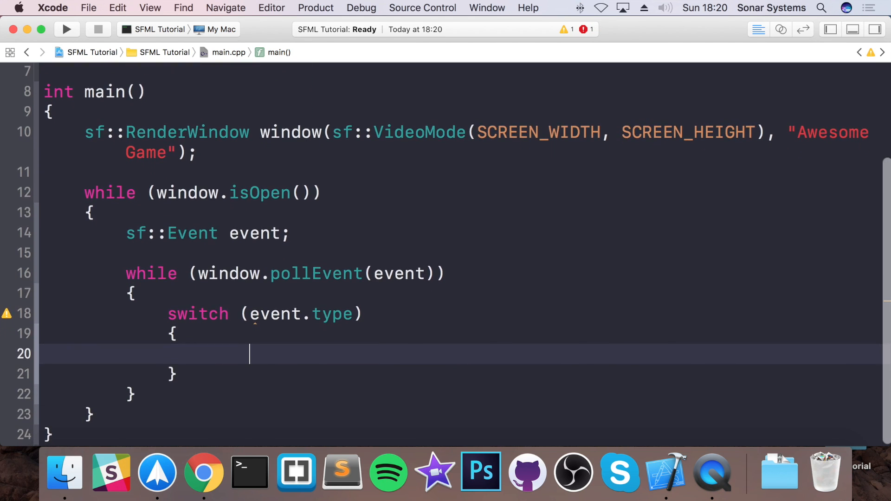
{"action": "type", "text": "xa"}
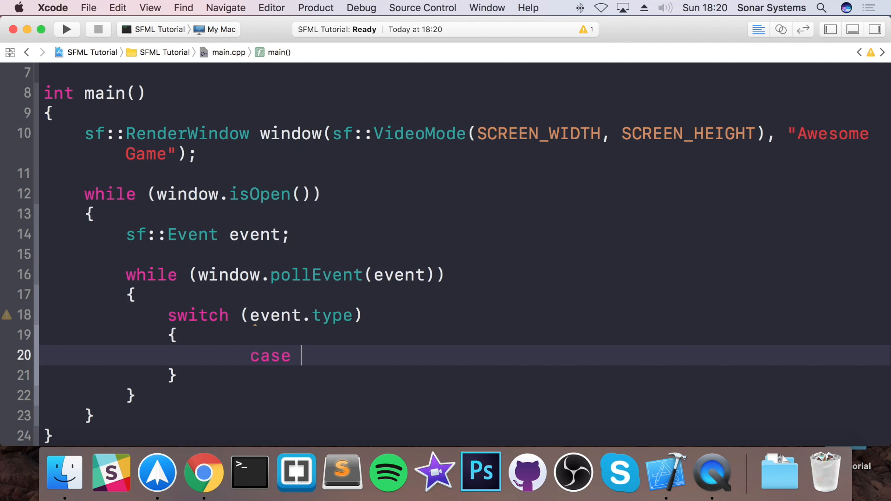
{"action": "type", "text": "sf::Event"}
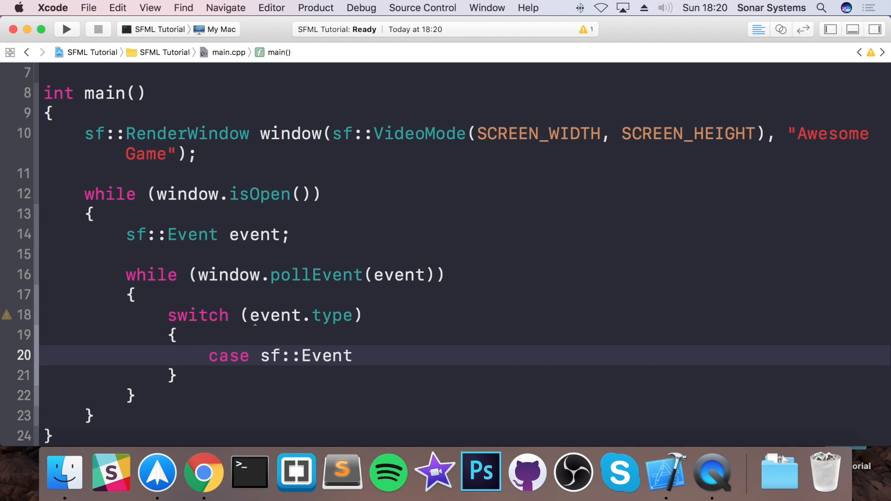
{"action": "type", "text": "::Closed"}
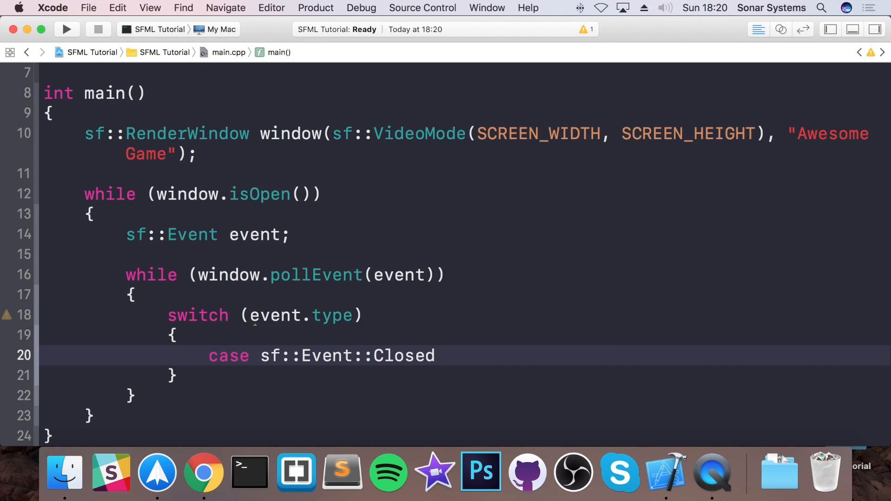
{"action": "type", "text": ":"}
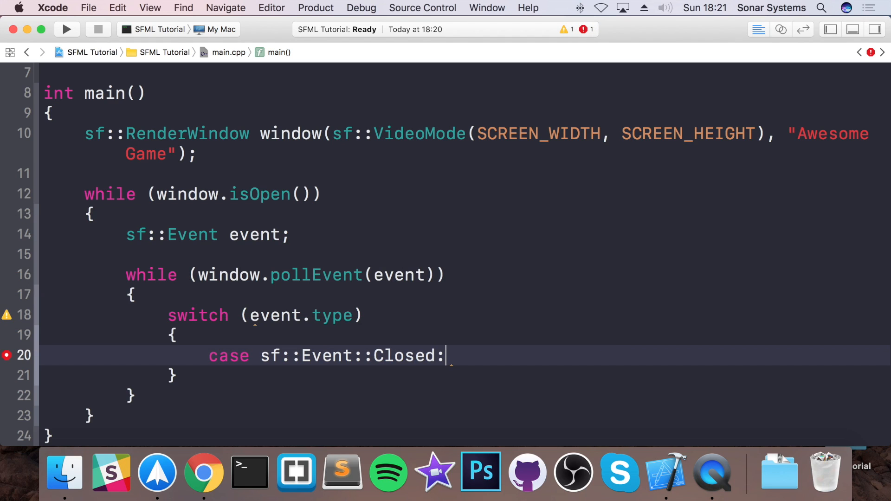
Make the Closed case call window.close() and break, removing the empty line.
{"action": "type", "text": "w"}
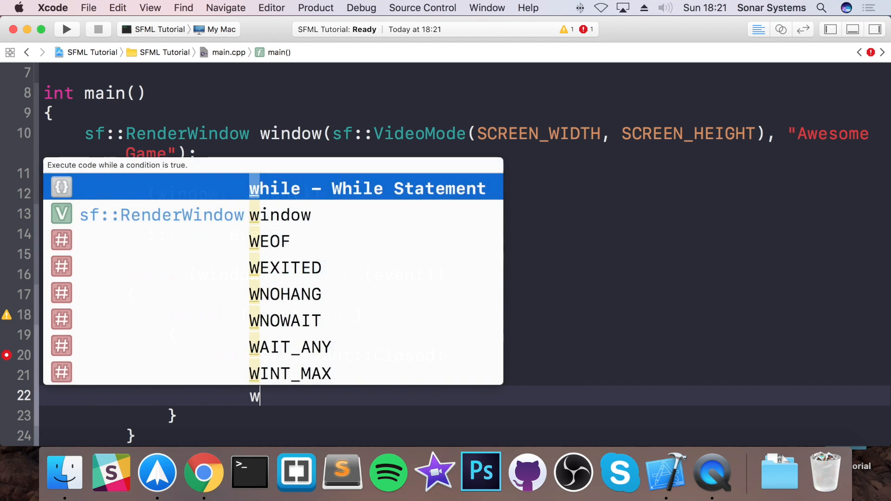
{"action": "type", "text": "indow.close();"}
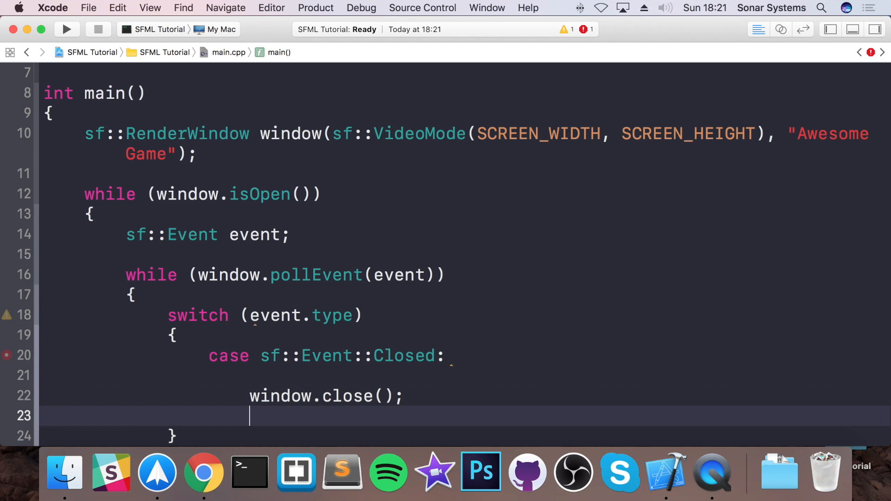
{"action": "type", "text": "breal;"}
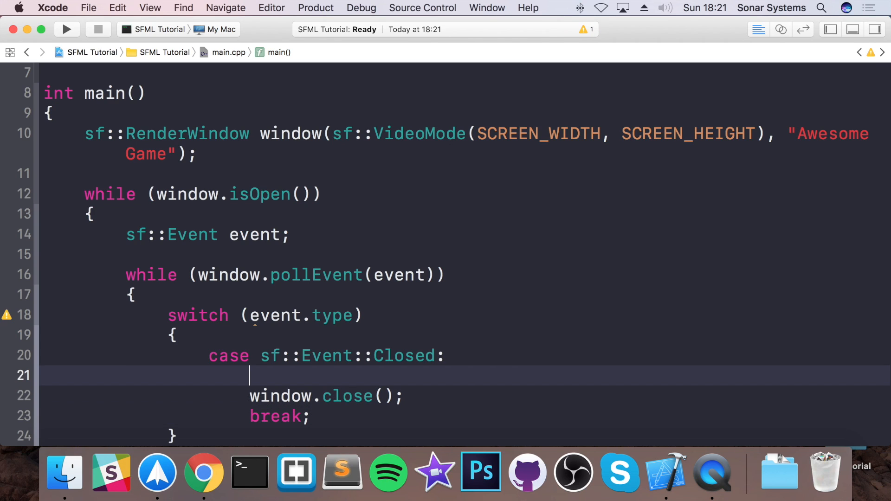
{"action": "key", "text": "Backspace"}
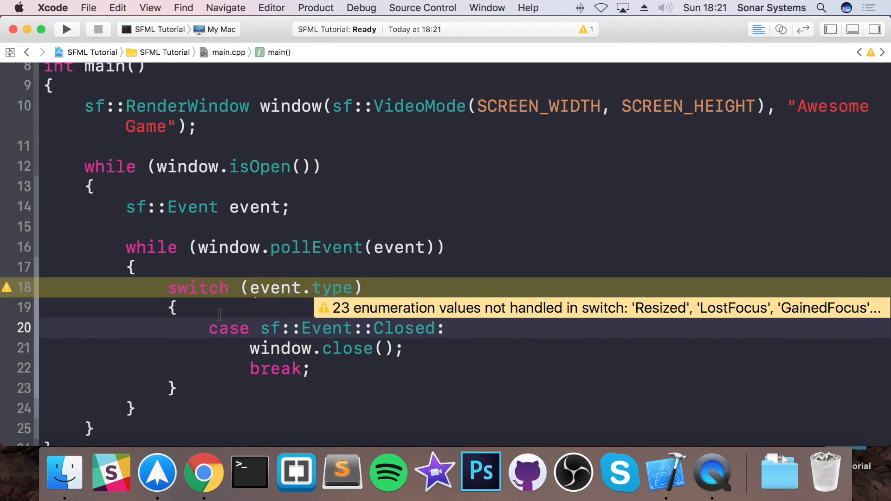
Position the cursor after the pollEvent loop and scroll down past it.
{"action": "left_click", "coordinate": [447, 293]}
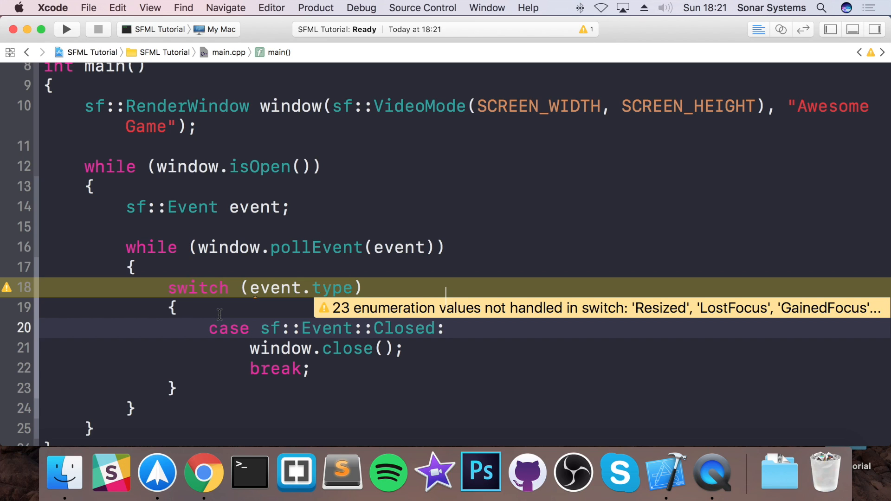
{"action": "scroll", "scroll_direction": "down", "scroll_amount": 3}
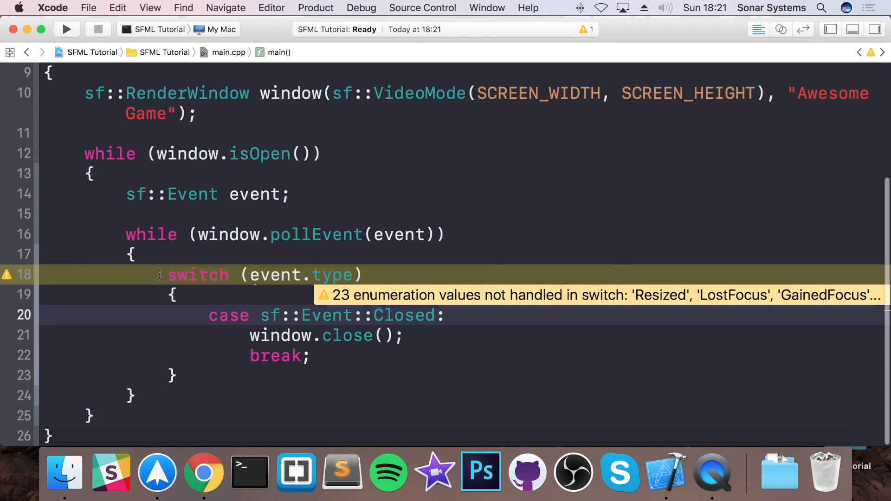
{"action": "mouse_move", "coordinate": [307, 234]}
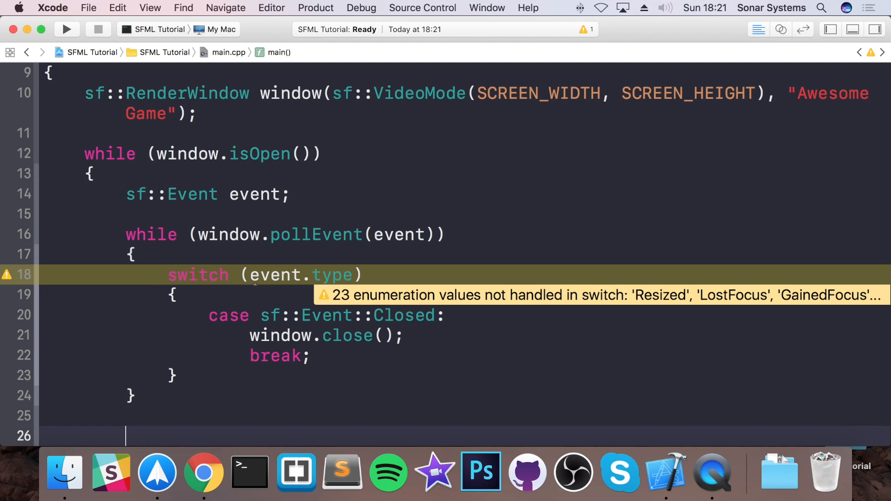
Add window.clear(), an "objects to draw" comment, and window.display() after the event loop.
{"action": "scroll", "scroll_direction": "down", "scroll_amount": 3}
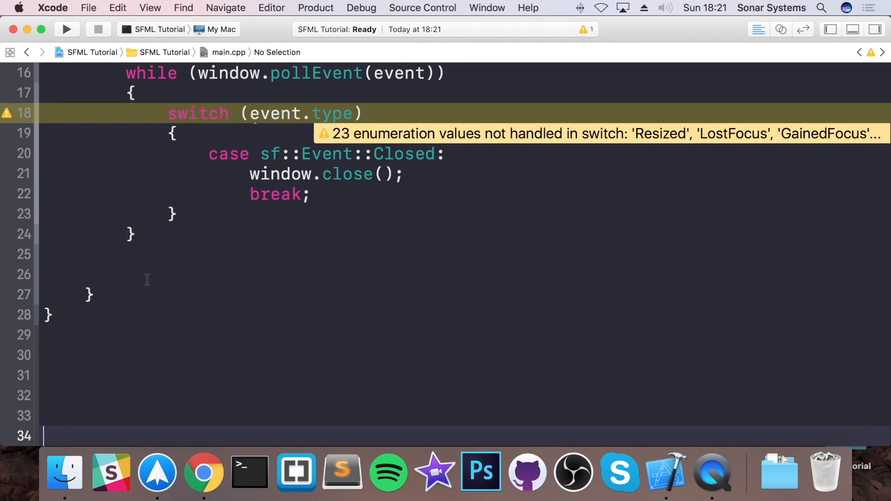
{"action": "type", "text": "qin"}
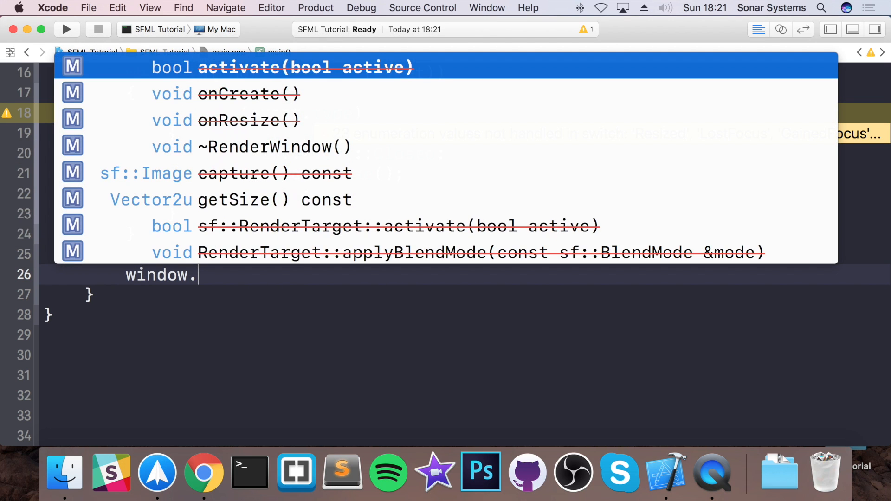
{"action": "type", "text": "cle"}
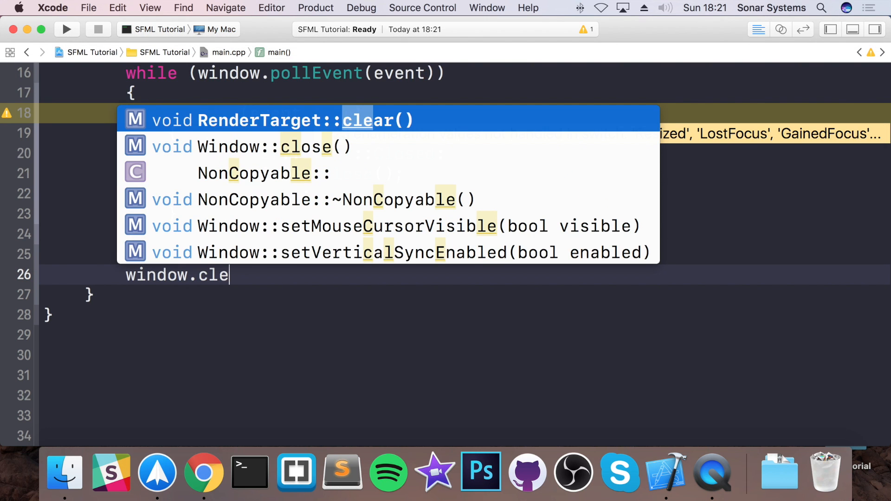
{"action": "key", "text": "Return"}
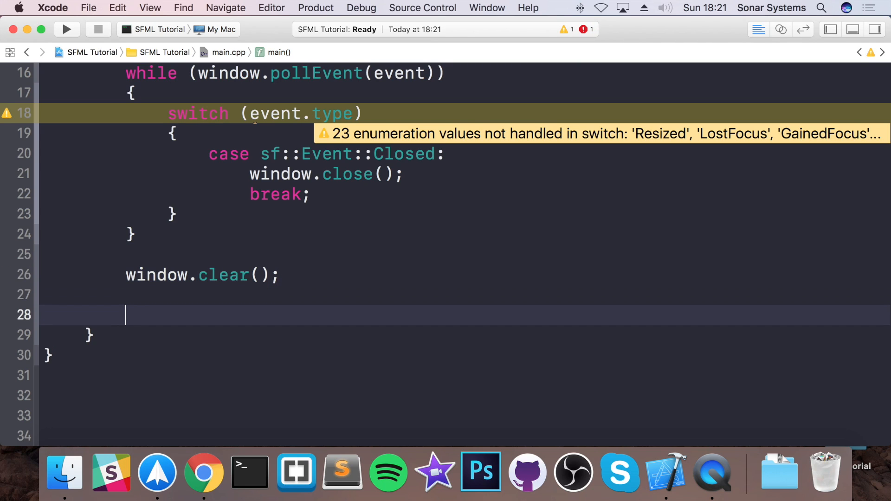
{"action": "type", "text": "// obje"}
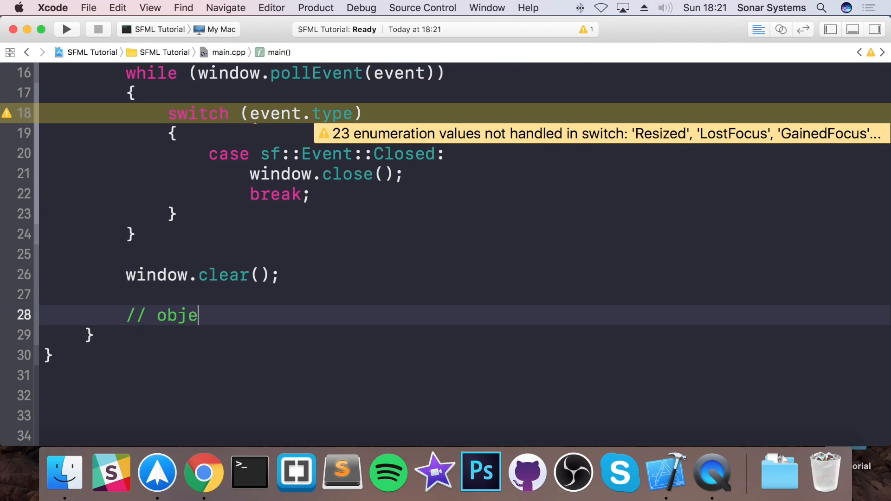
{"action": "type", "text": "cts to dr"}
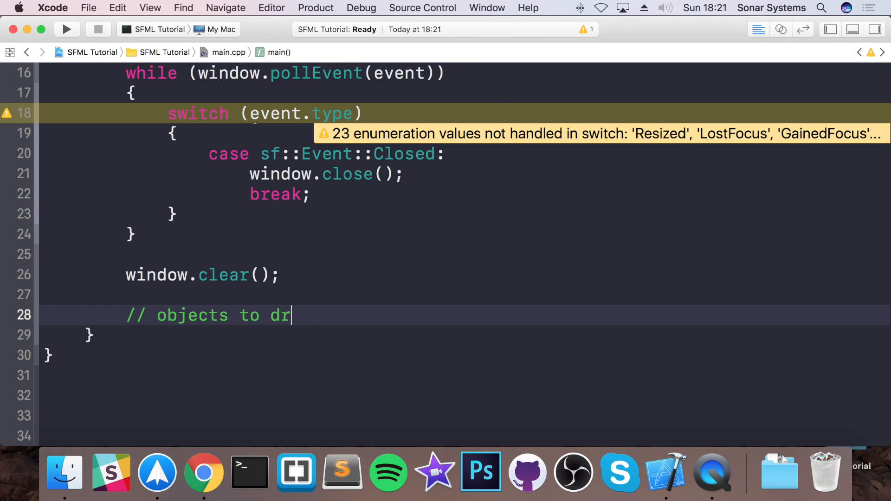
{"action": "type", "text": "aw"}
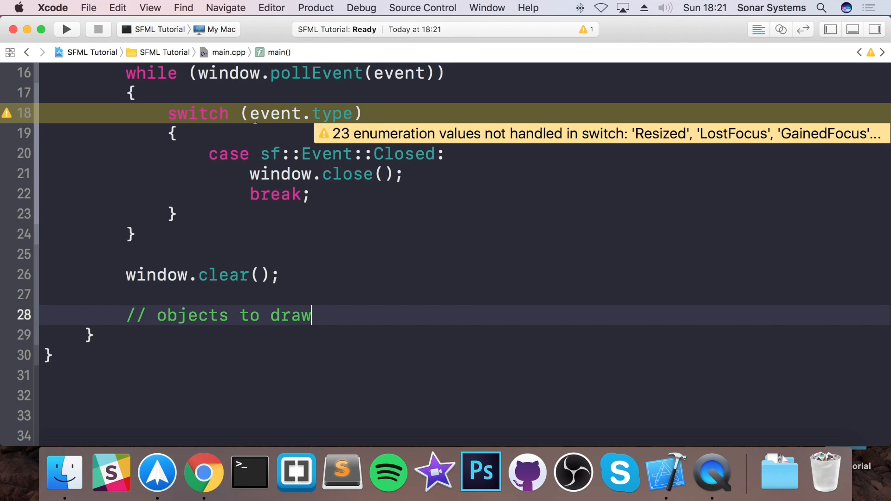
{"action": "type", "text": "window.display("}
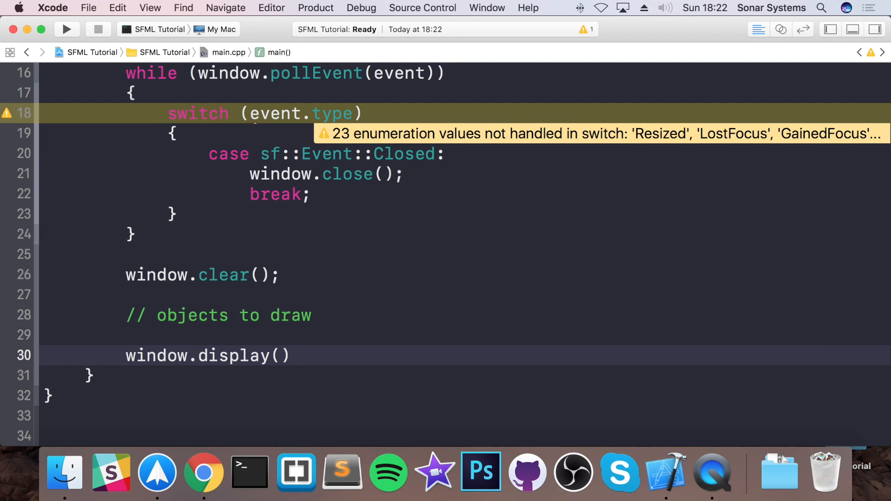
{"action": "type", "text": ";"}
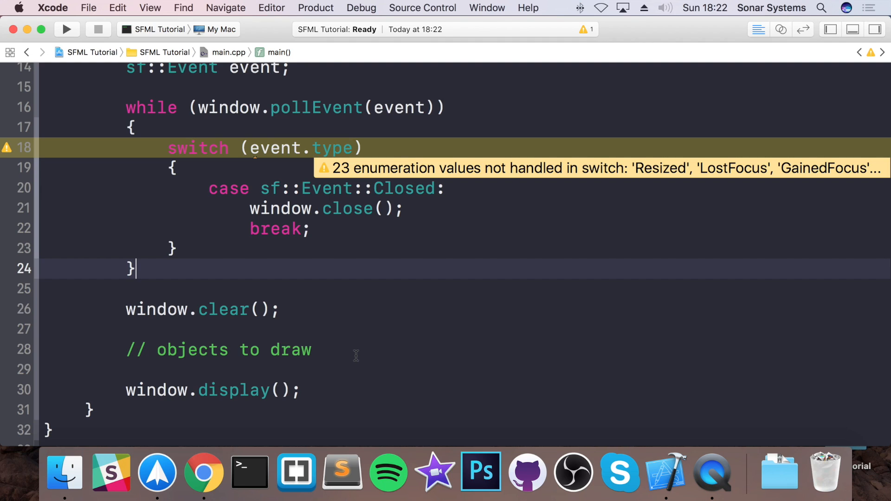
Highlight the window.clear() call while explaining it.
{"action": "double_click", "coordinate": [202, 309]}
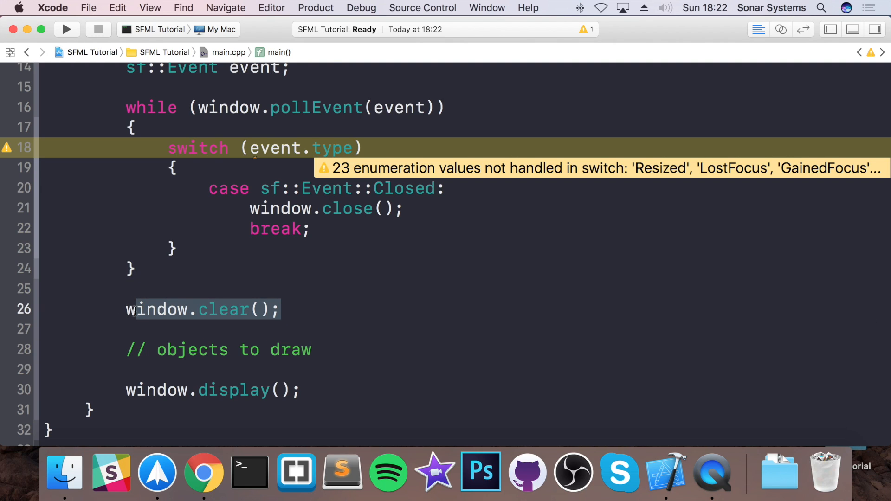
{"action": "mouse_move", "coordinate": [107, 317]}
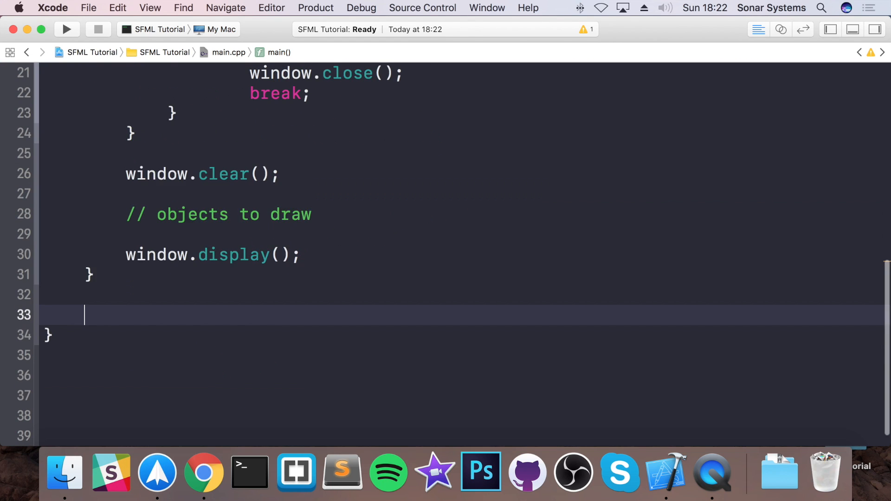
End main with return EXIT_SUCCESS and build and run the SFML Tutorial project.
{"action": "type", "text": "return EXIT_SUCCESS"}
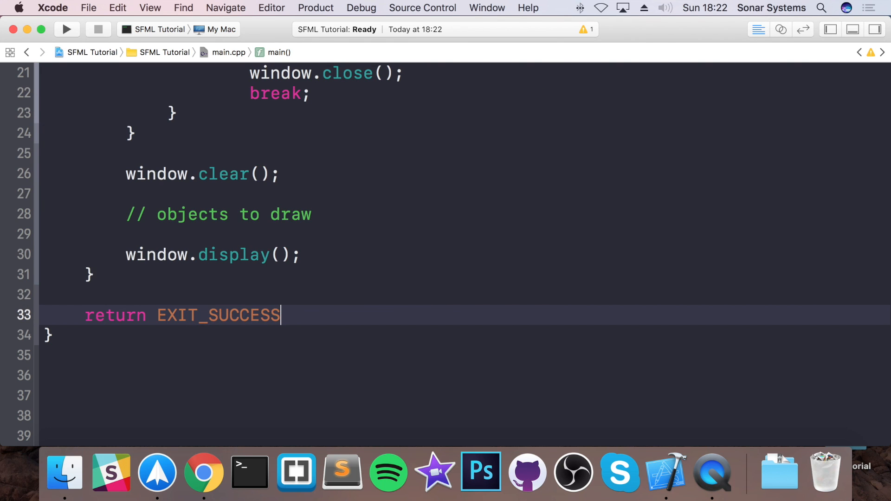
{"action": "scroll", "scroll_direction": "up", "scroll_amount": 3}
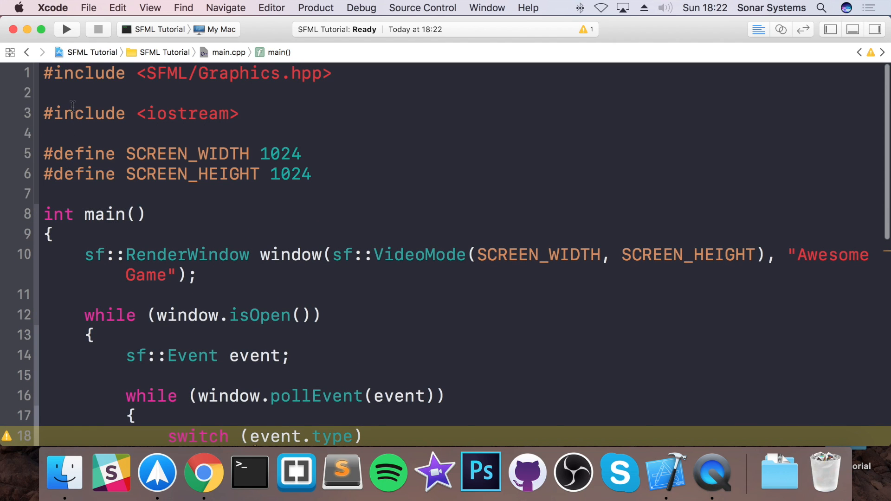
{"action": "left_click", "coordinate": [66, 29]}
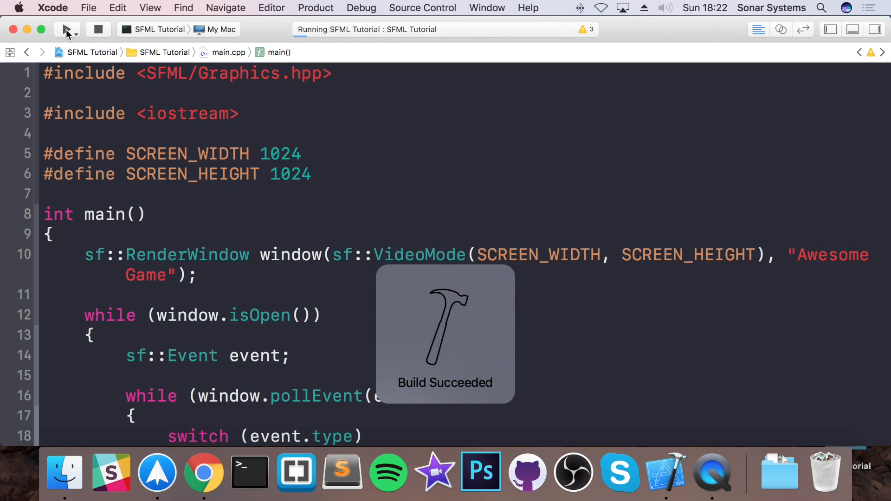